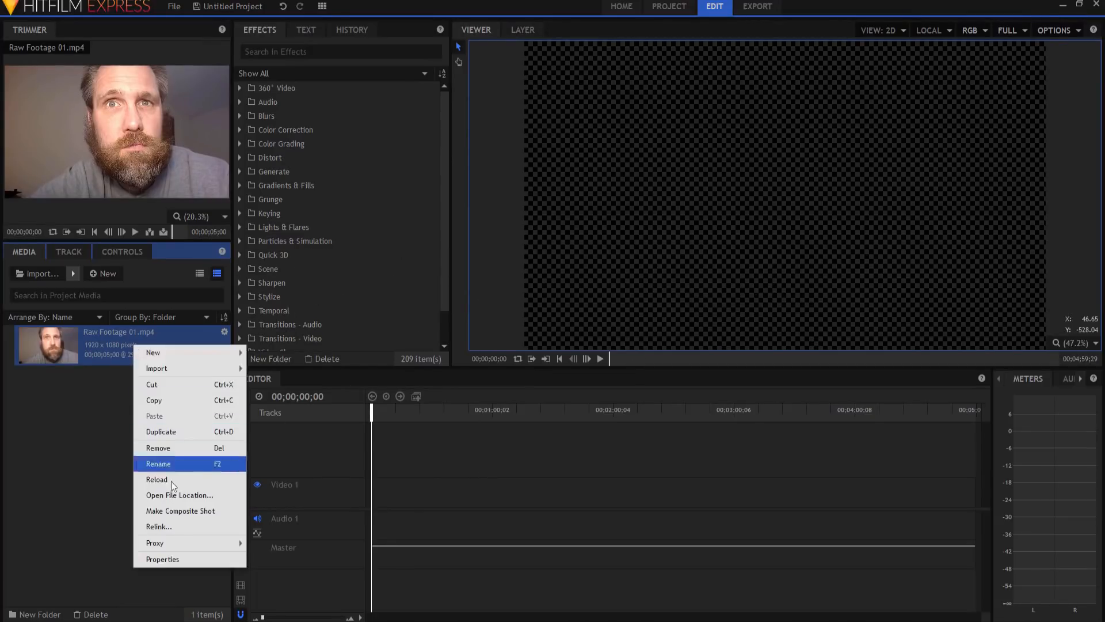
Make a composite shot from Raw Footage 01.mp4 with the clip as its layer.
{"action": "left_click", "coordinate": [180, 511]}
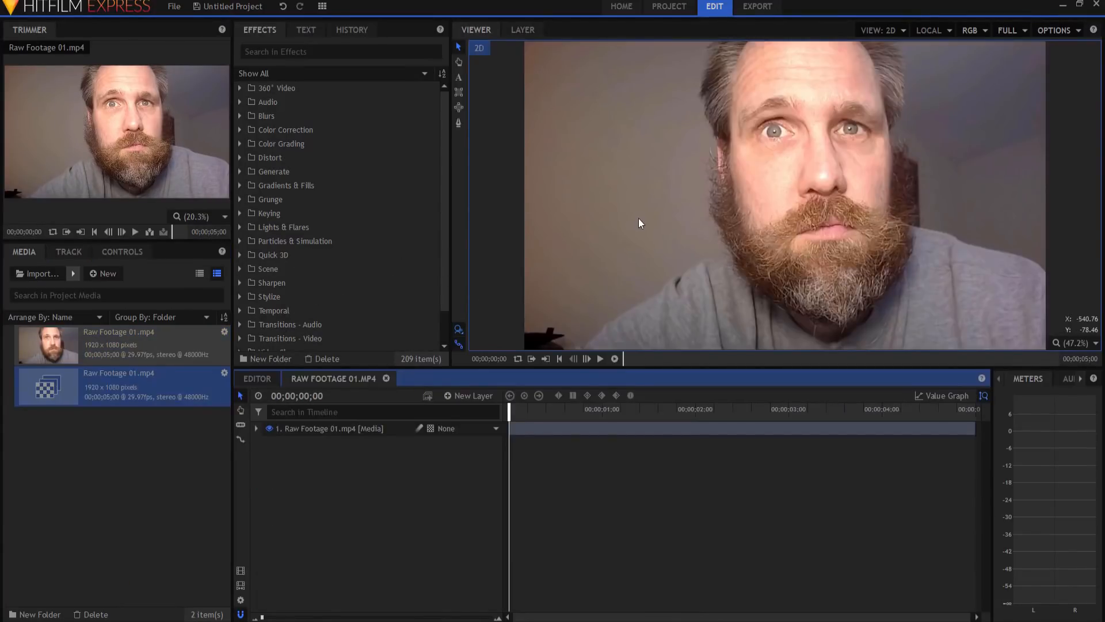
{"action": "mouse_move", "coordinate": [768, 206]}
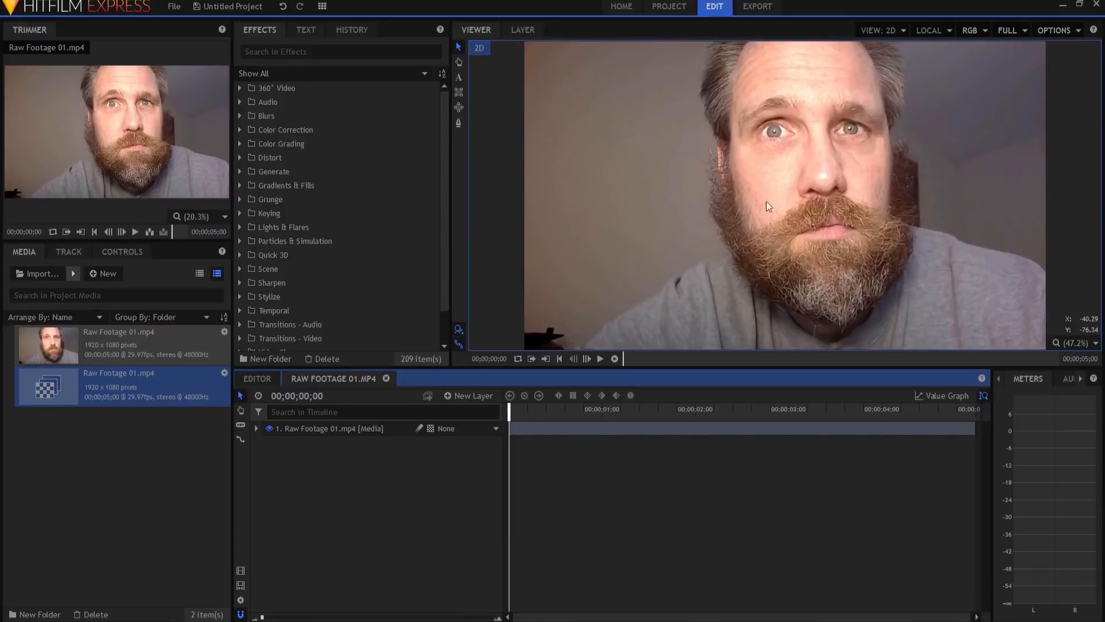
{"action": "mouse_move", "coordinate": [874, 257]}
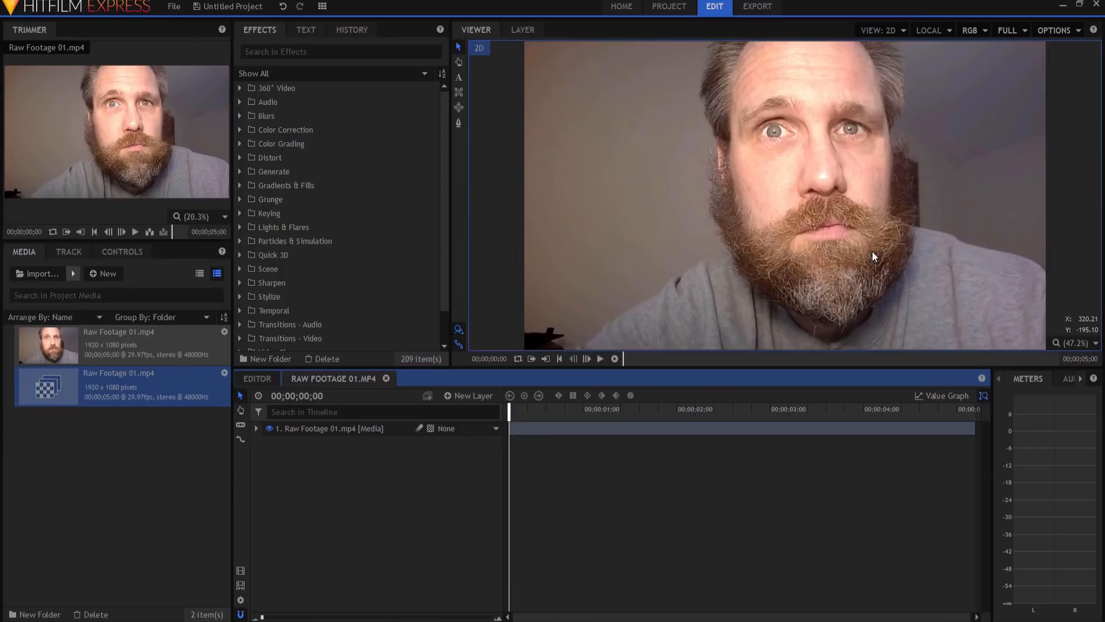
{"action": "mouse_move", "coordinate": [837, 167]}
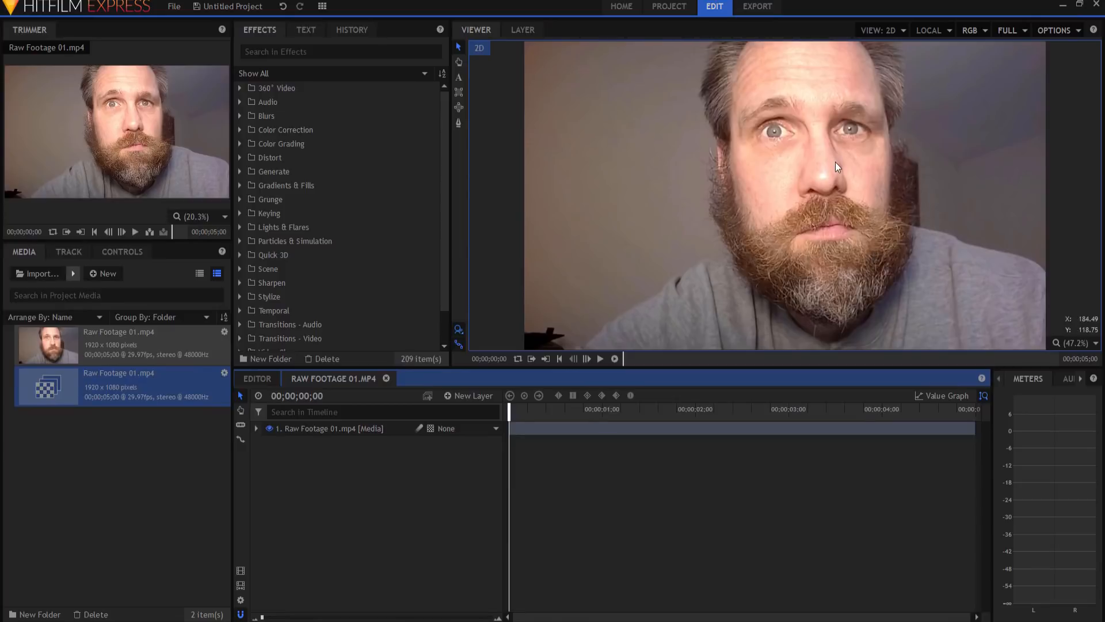
{"action": "mouse_move", "coordinate": [794, 144]}
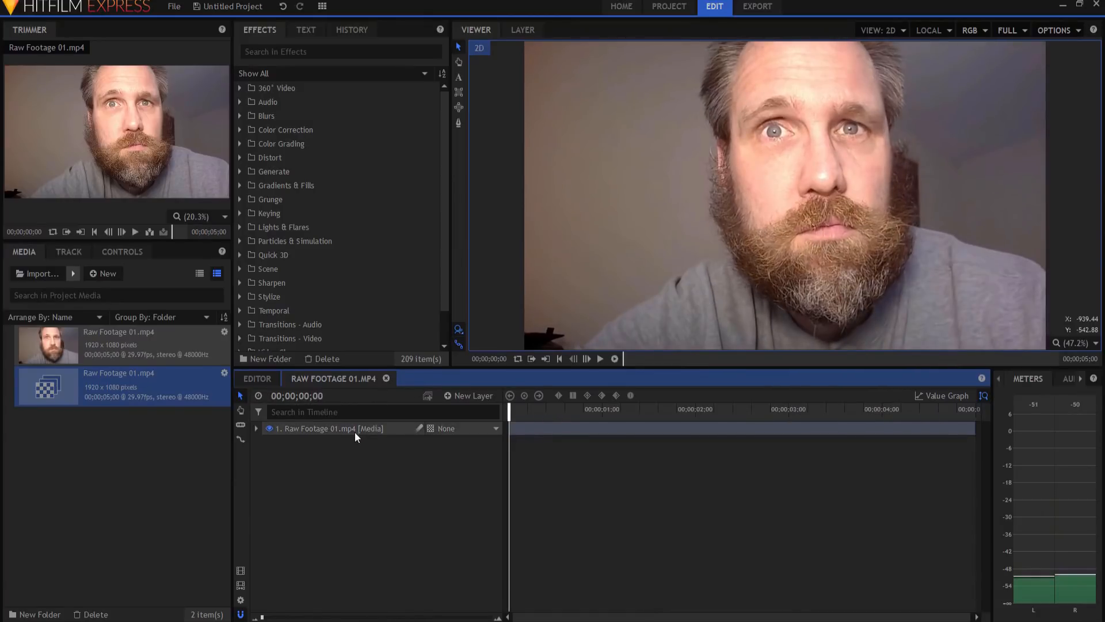
Duplicate the footage layer twice, naming the copies Yellow and Red.
{"action": "right_click", "coordinate": [328, 427]}
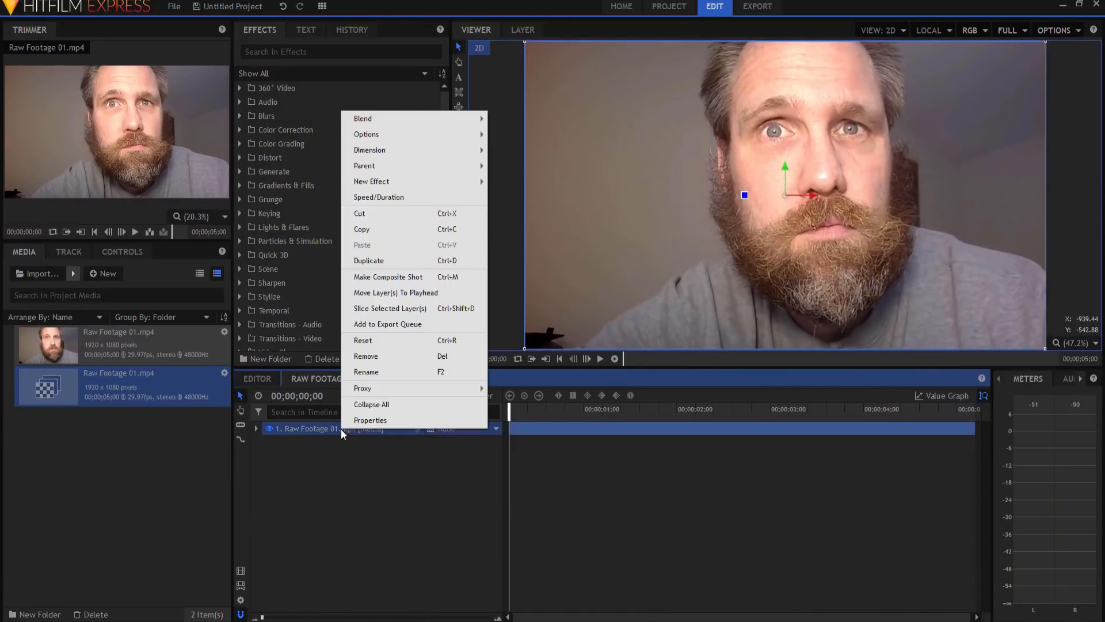
{"action": "left_click", "coordinate": [369, 260]}
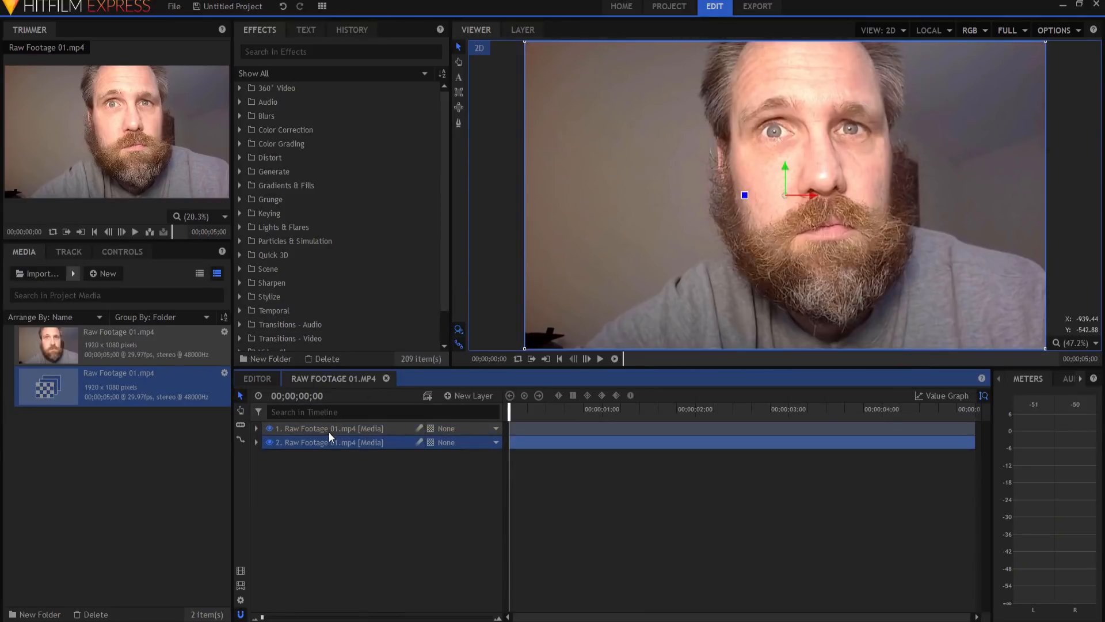
{"action": "double_click", "coordinate": [330, 427]}
{"action": "type", "text": "Yellow"}
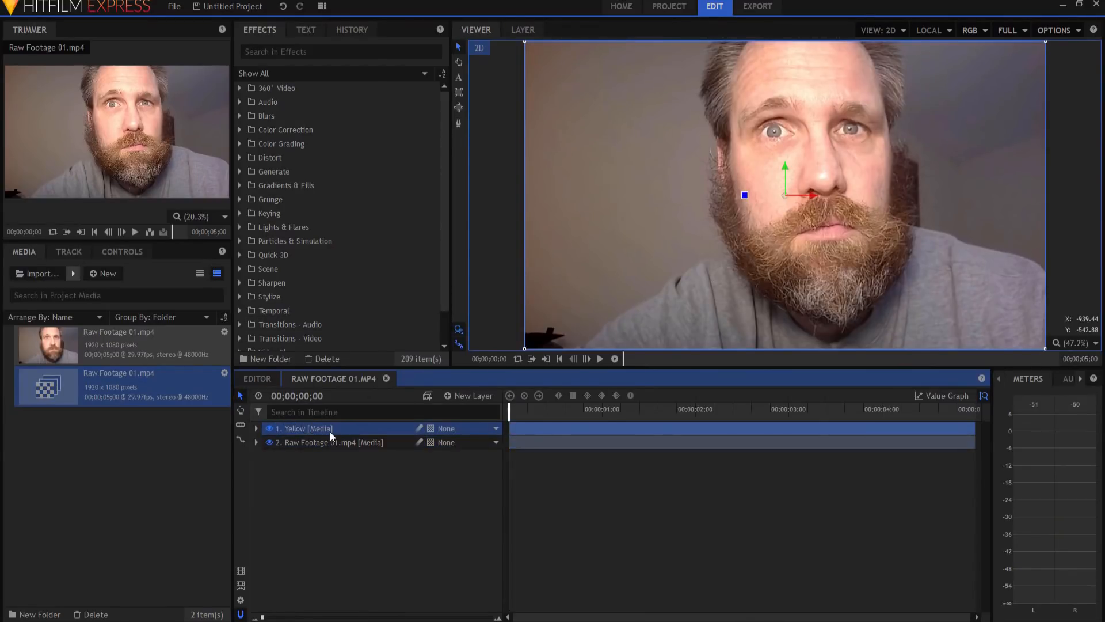
{"action": "right_click", "coordinate": [331, 428]}
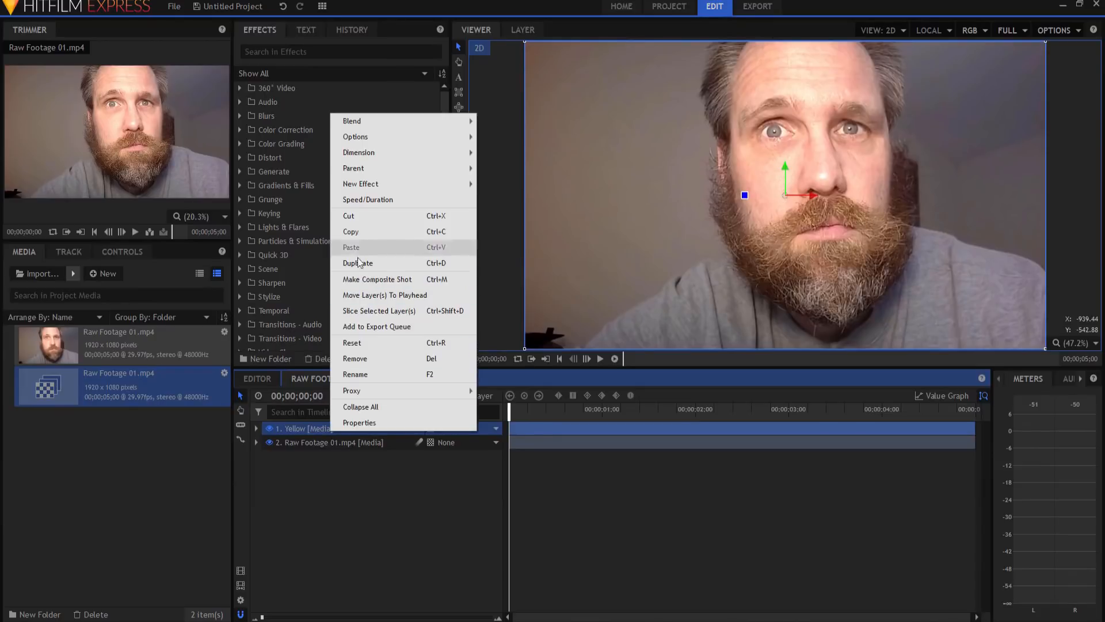
{"action": "left_click", "coordinate": [357, 262]}
{"action": "type", "text": "Red"}
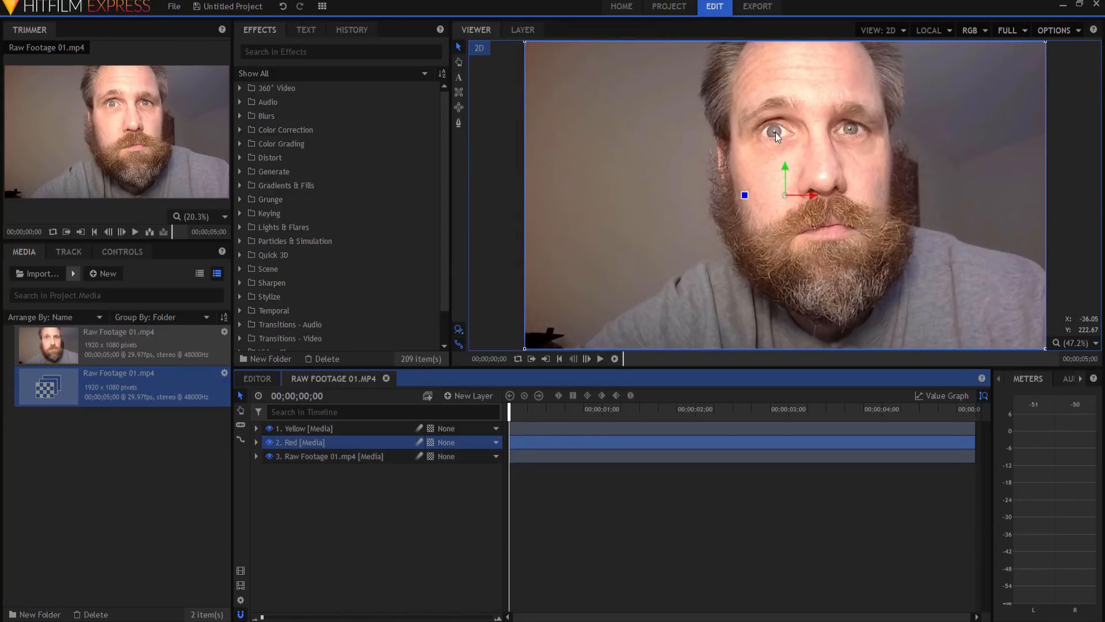
{"action": "mouse_move", "coordinate": [776, 137]}
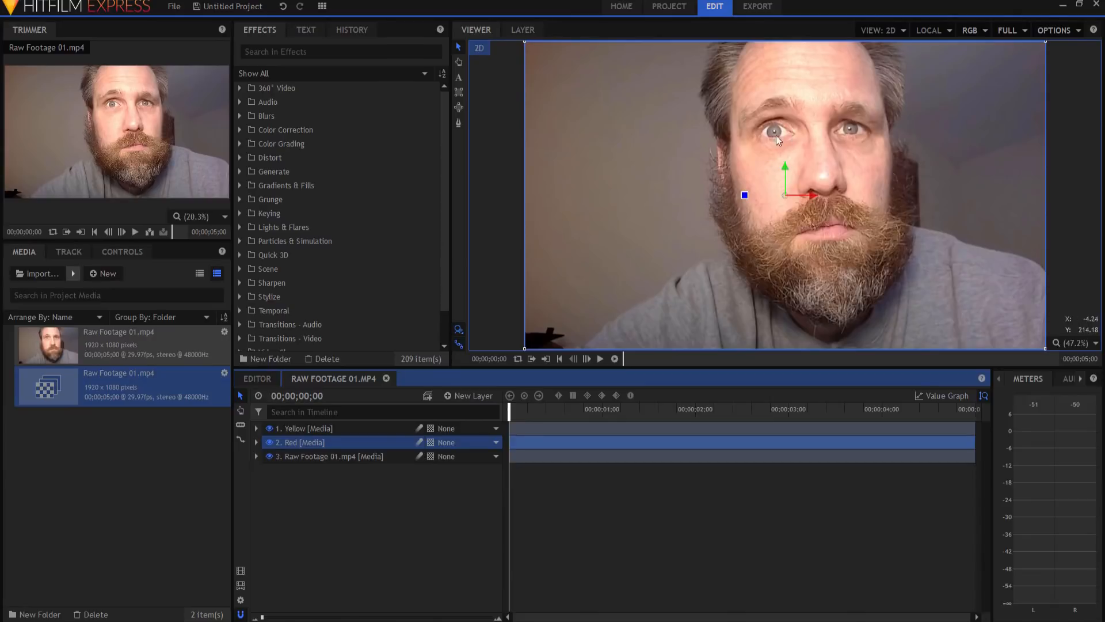
{"action": "mouse_move", "coordinate": [776, 142]}
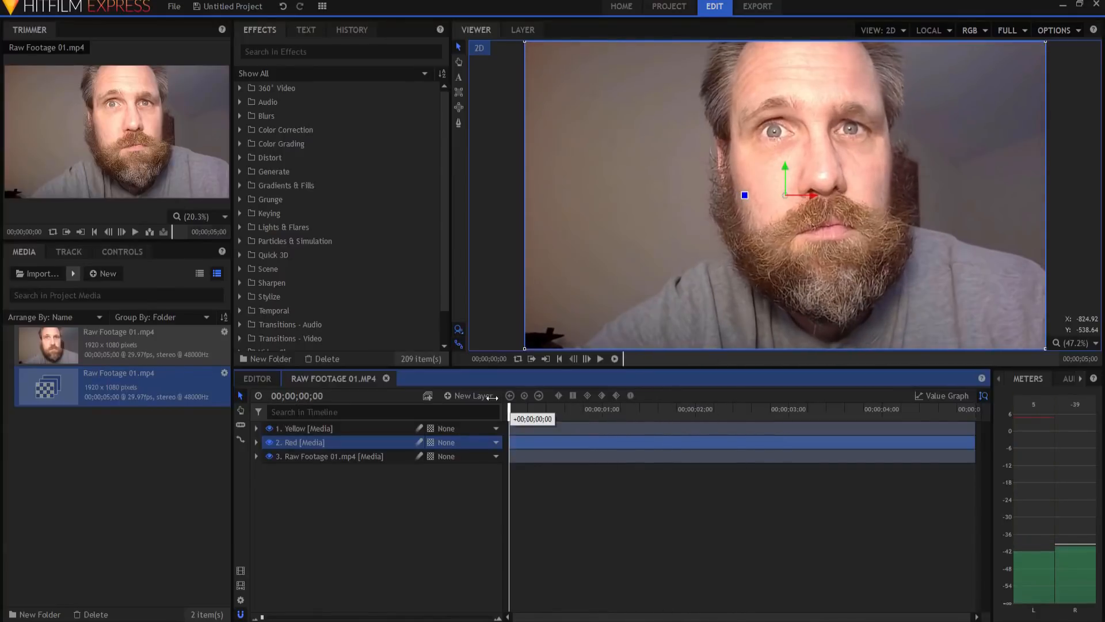
Add a tracker to Raw Footage 01.mp4 on the right eye and track it forward.
{"action": "left_click", "coordinate": [256, 456]}
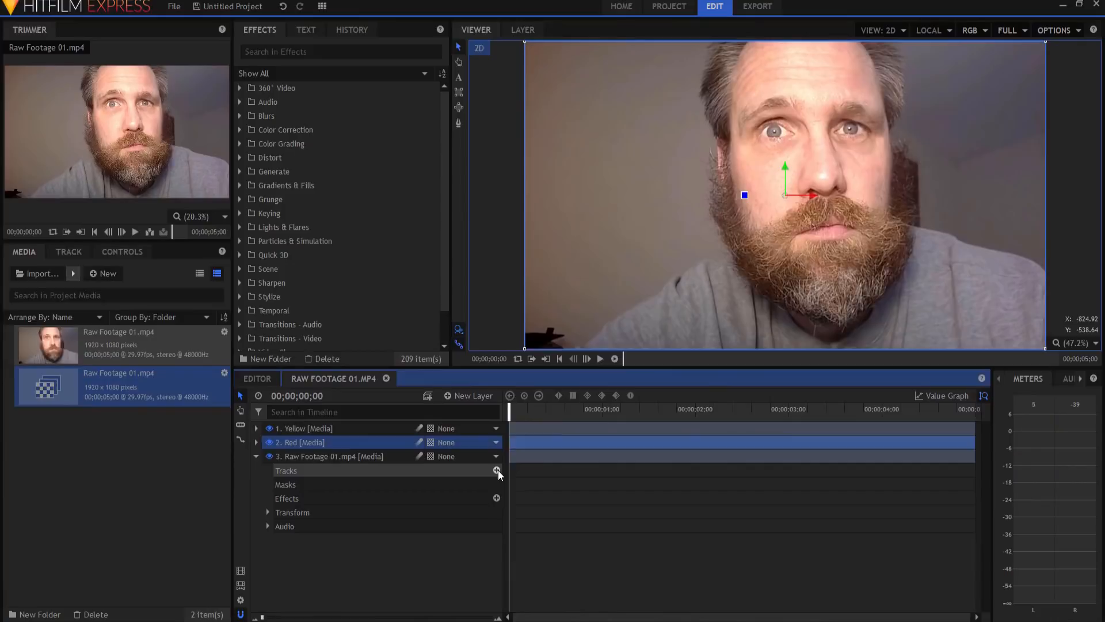
{"action": "left_click", "coordinate": [497, 470]}
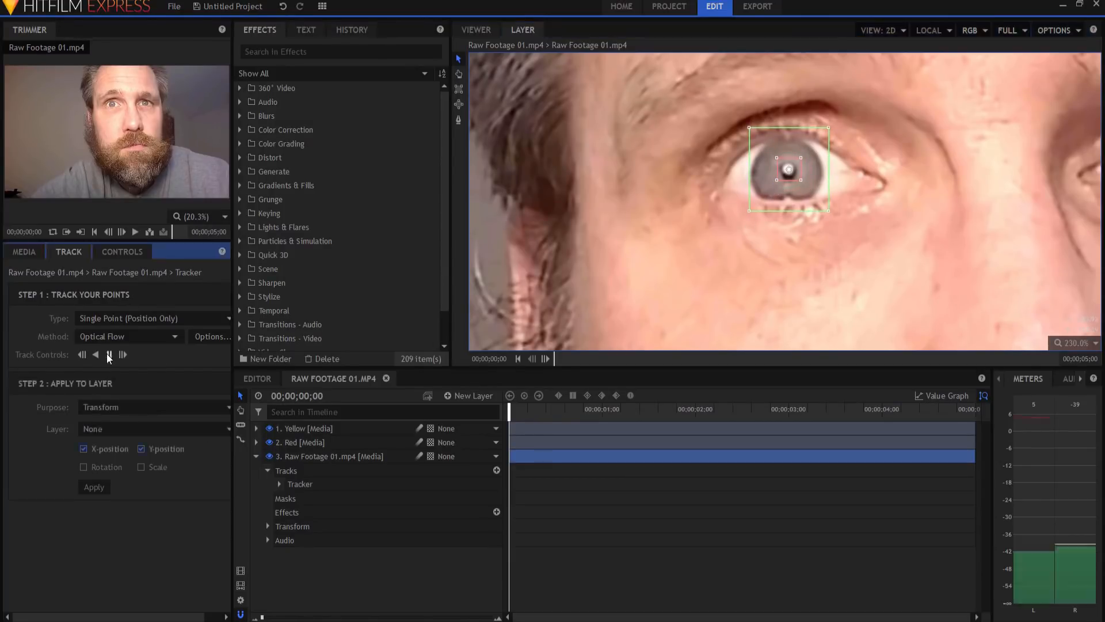
{"action": "left_click", "coordinate": [122, 354]}
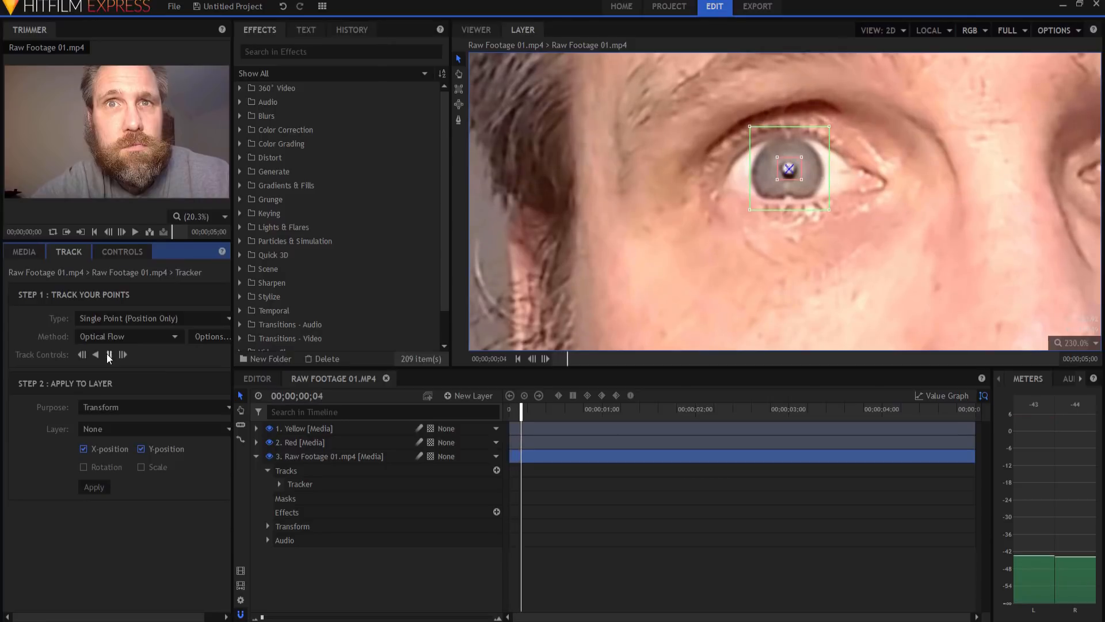
{"action": "left_click", "coordinate": [109, 355]}
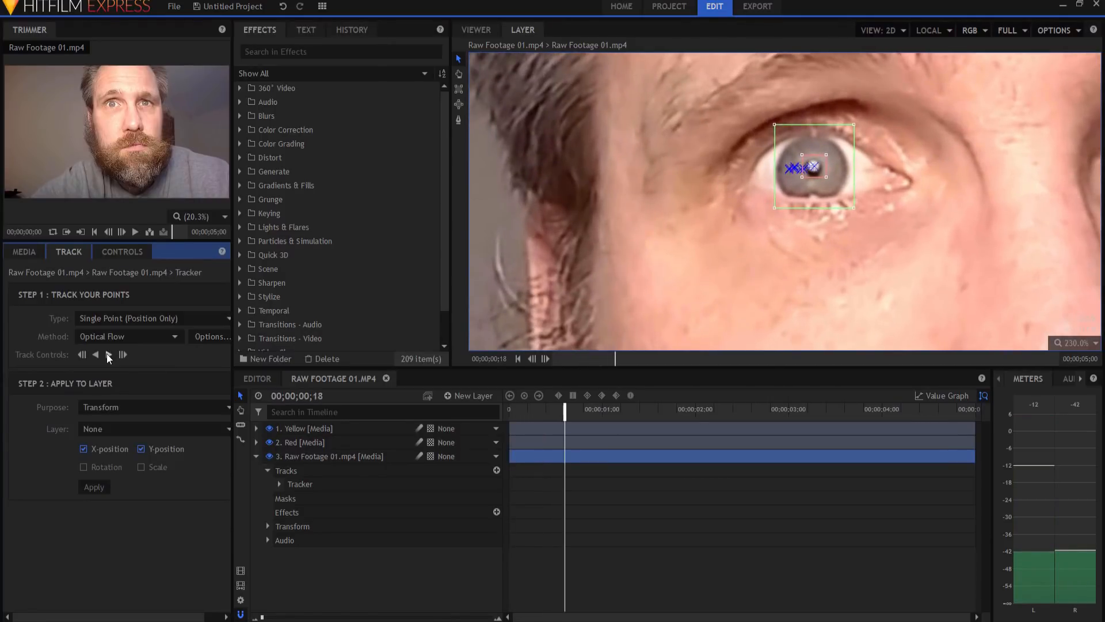
{"action": "left_click", "coordinate": [122, 354]}
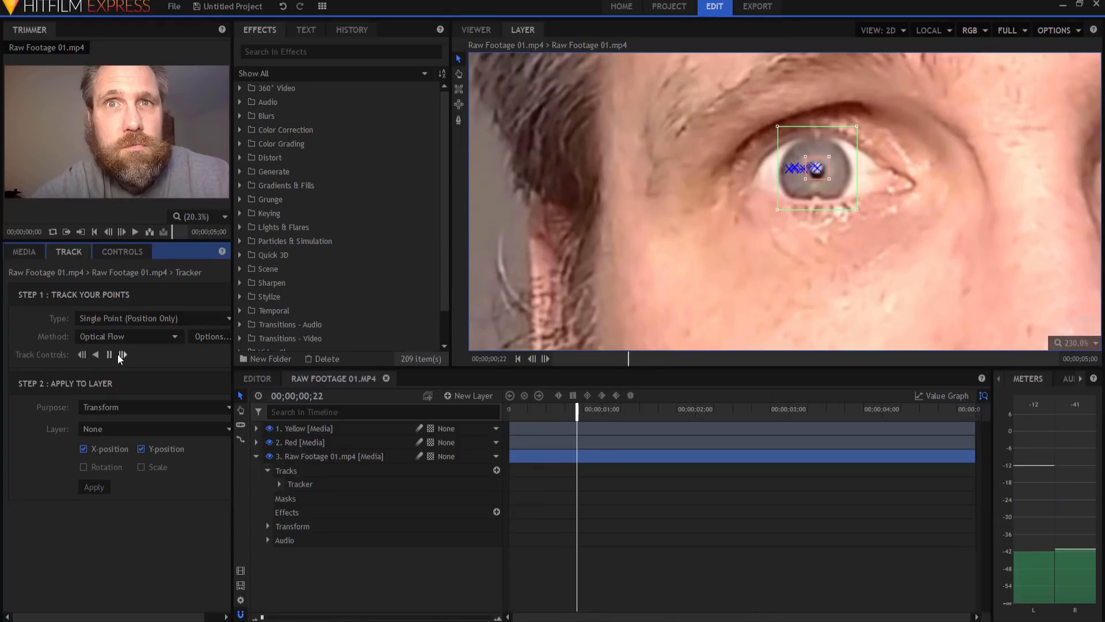
{"action": "left_click", "coordinate": [122, 354]}
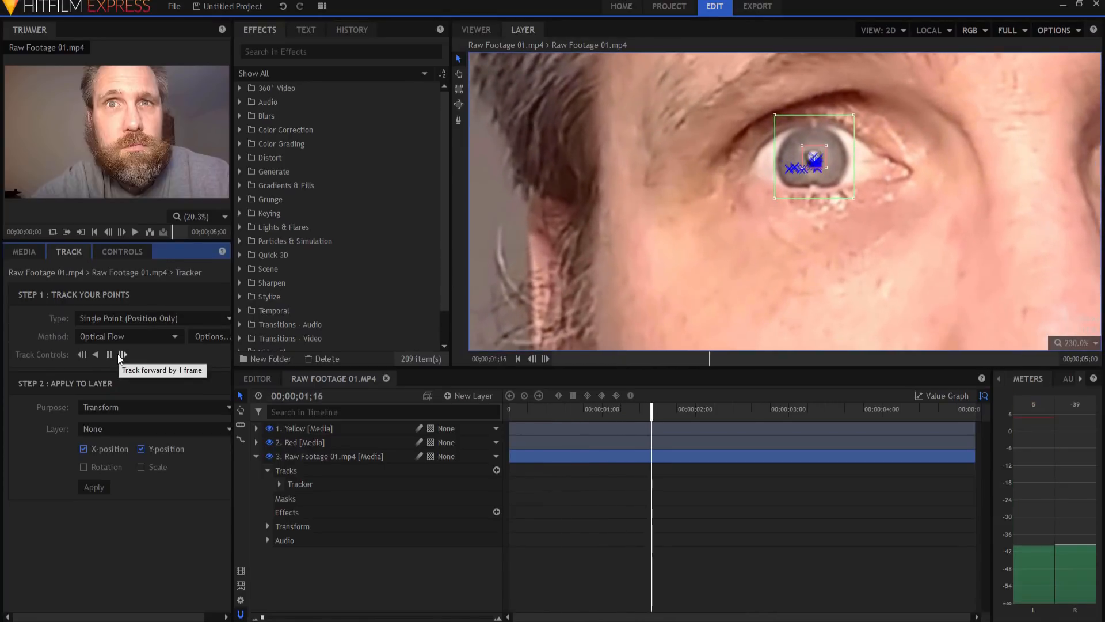
{"action": "left_click", "coordinate": [122, 354]}
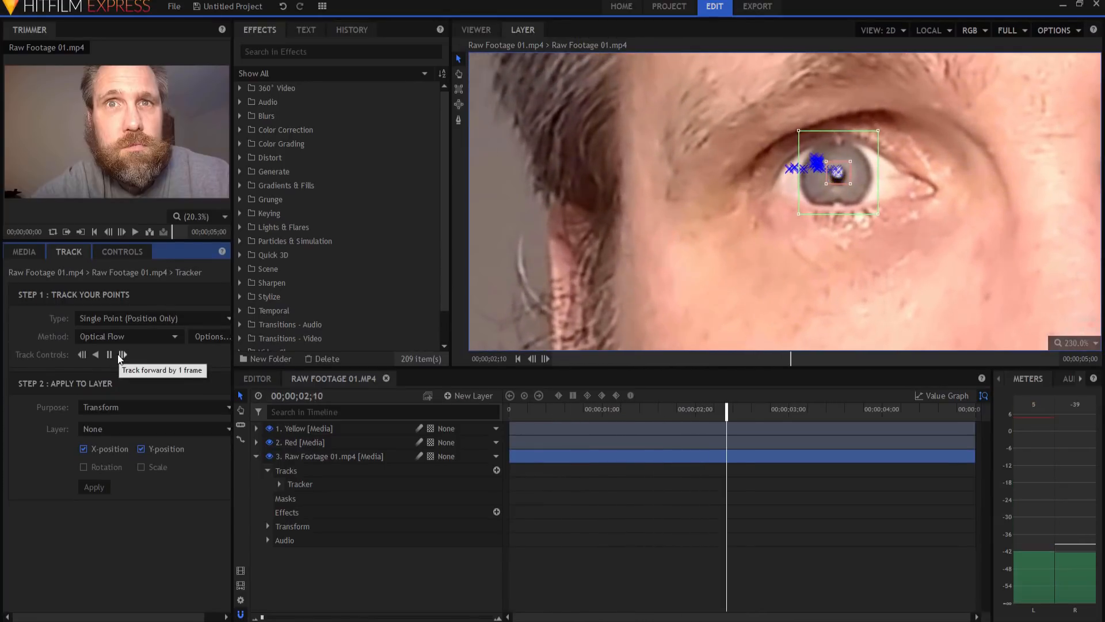
{"action": "left_click", "coordinate": [122, 355]}
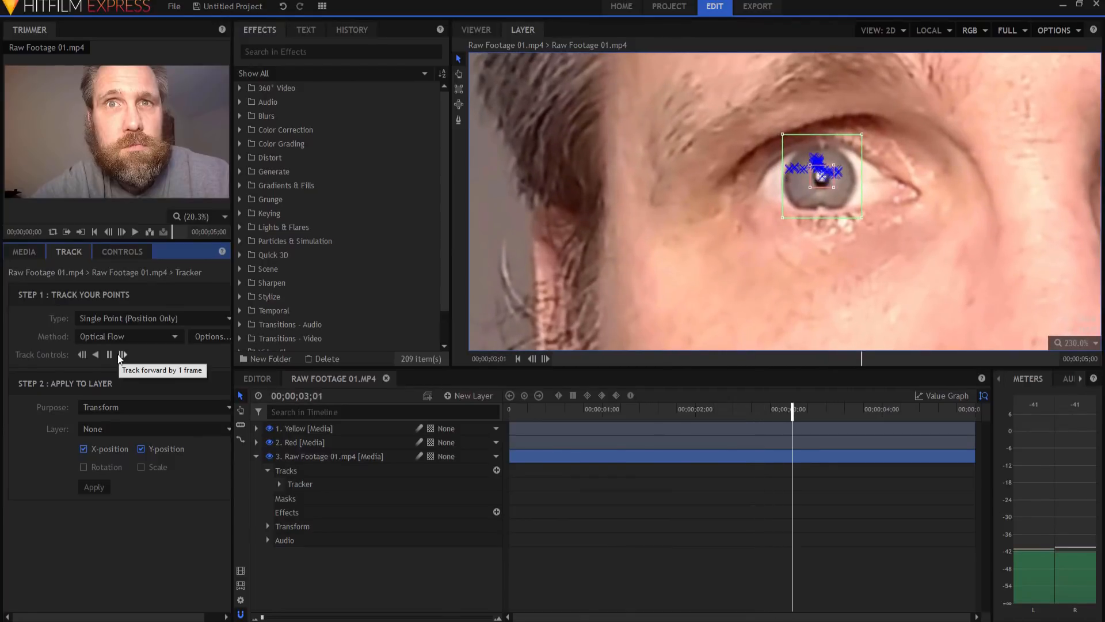
{"action": "left_click", "coordinate": [121, 354]}
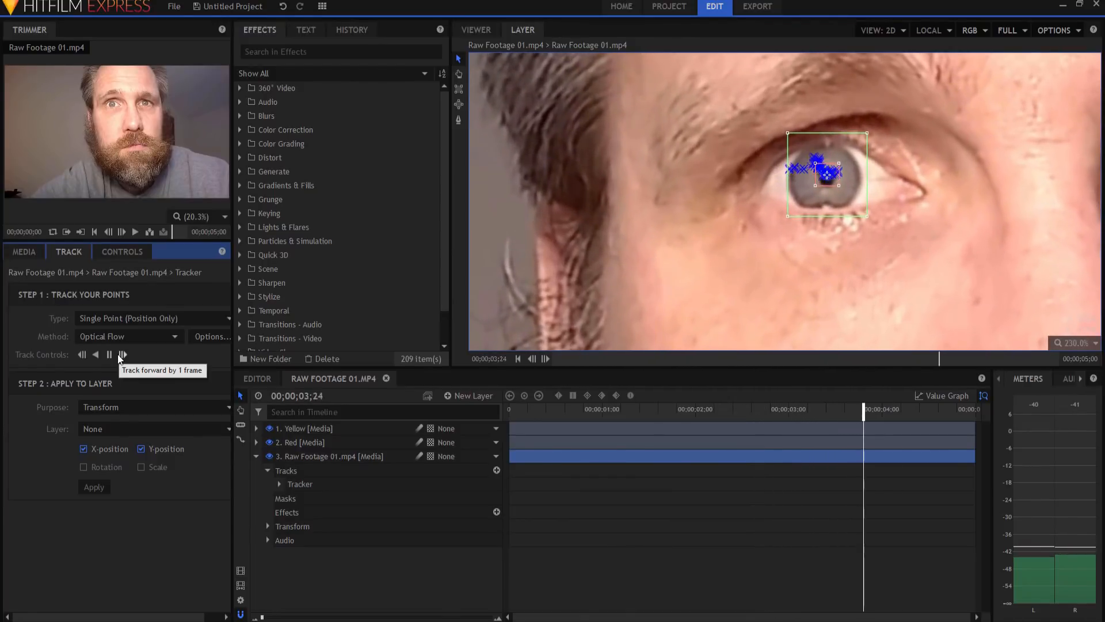
{"action": "left_click", "coordinate": [122, 354]}
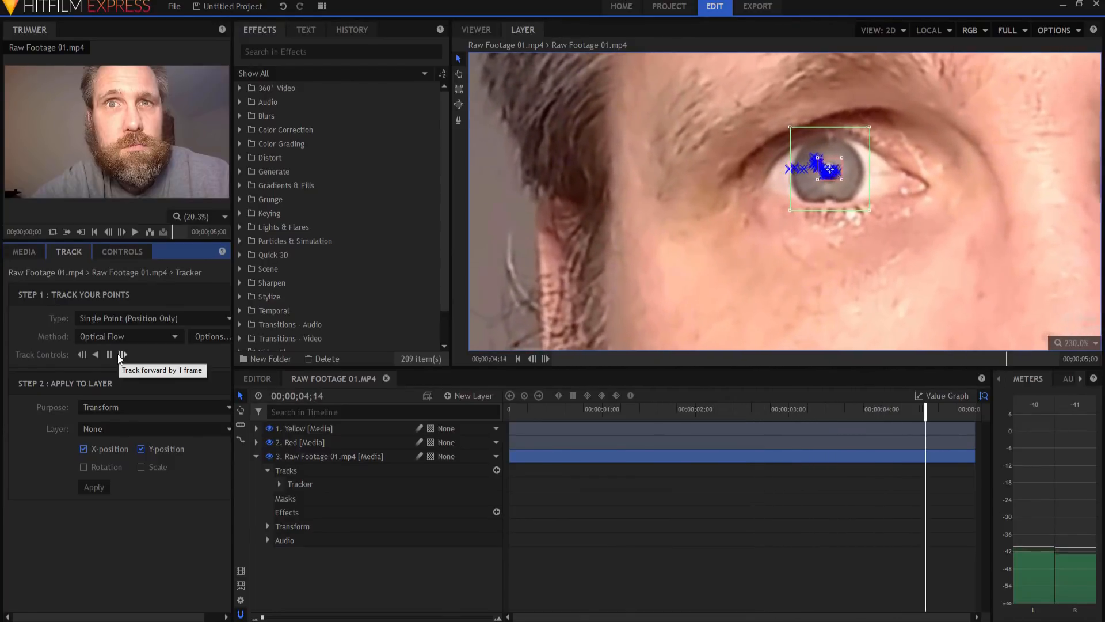
{"action": "left_click", "coordinate": [122, 354]}
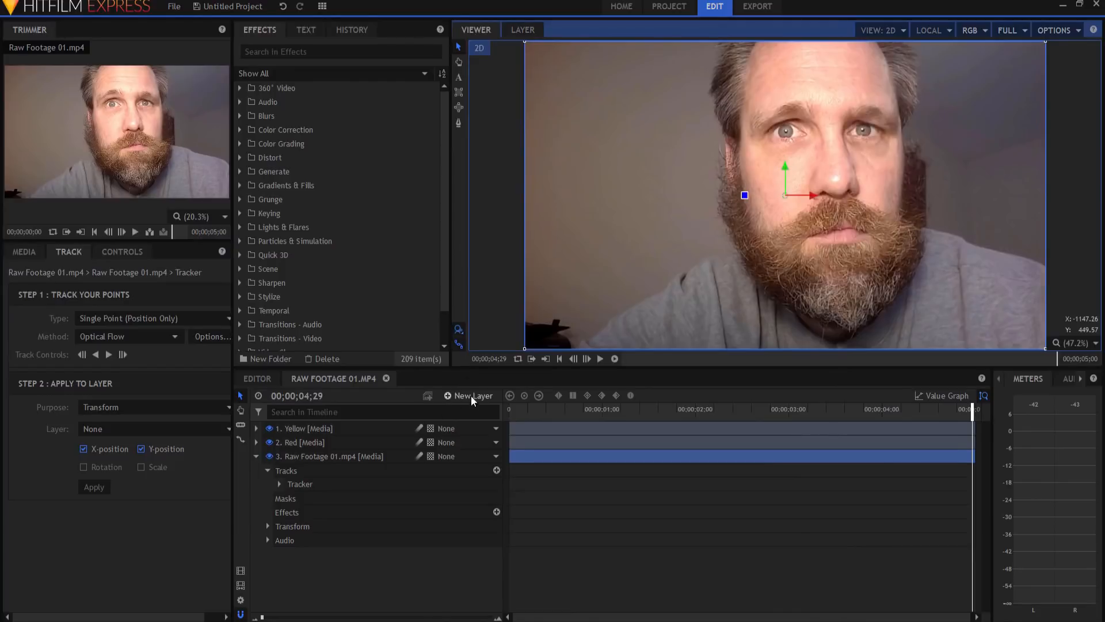
Add a new point layer named Right Eye Position.
{"action": "left_click", "coordinate": [472, 395]}
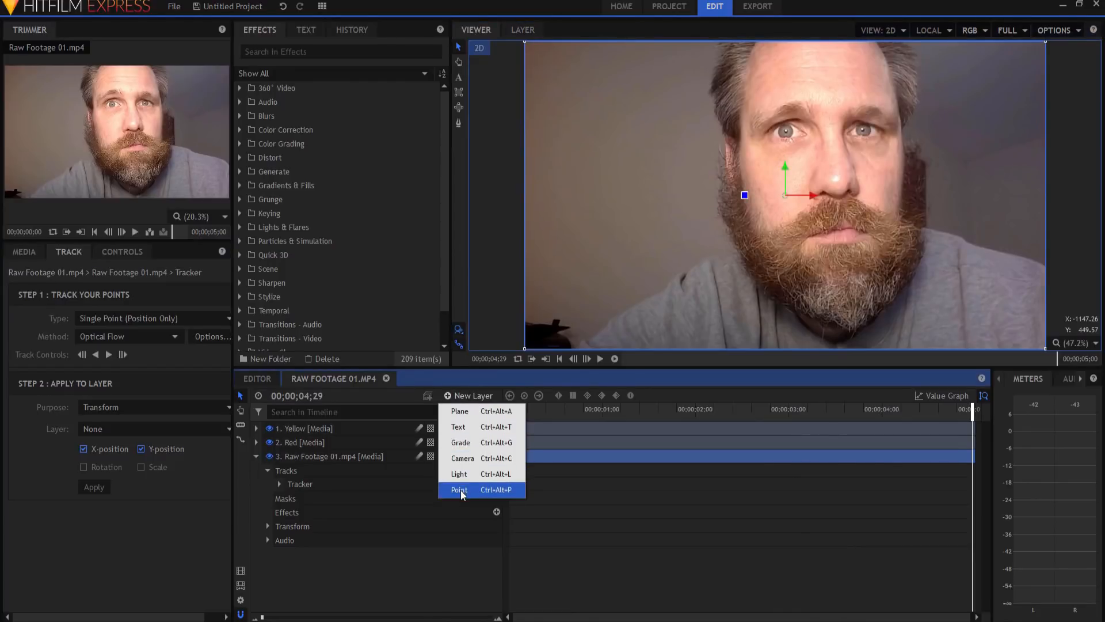
{"action": "left_click", "coordinate": [458, 489]}
{"action": "type", "text": "Righ"}
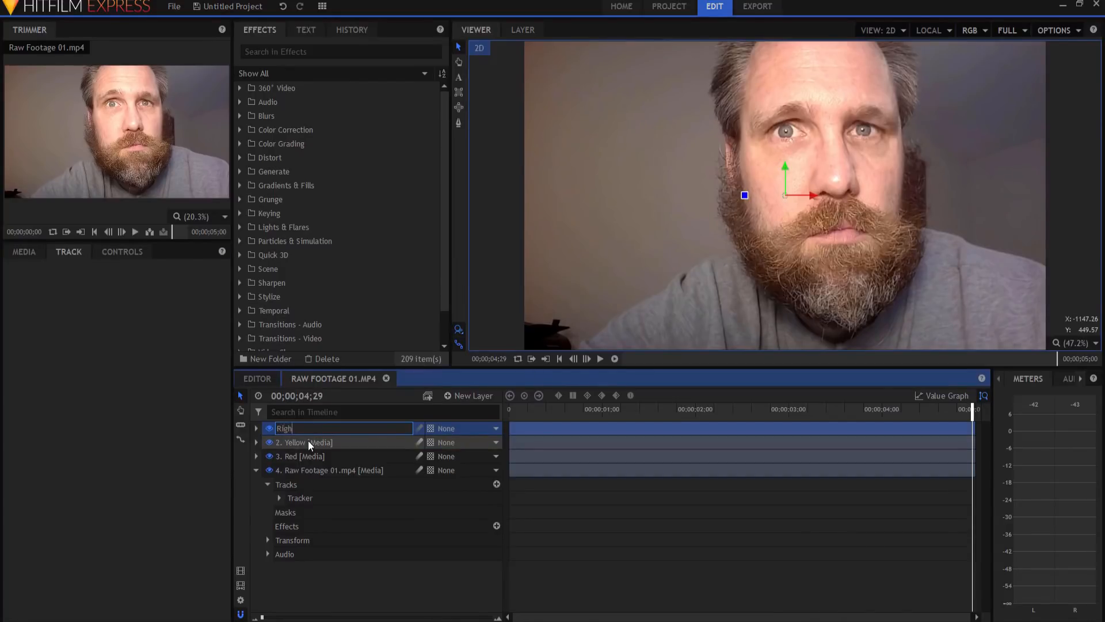
{"action": "type", "text": "t Eye Pos"}
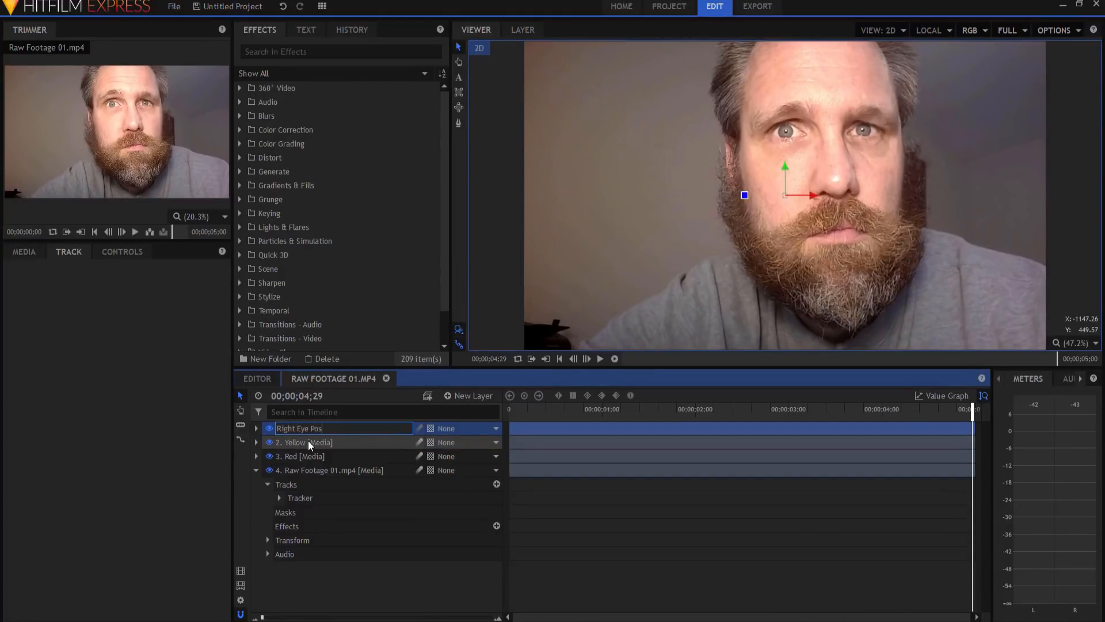
{"action": "key", "text": "Return"}
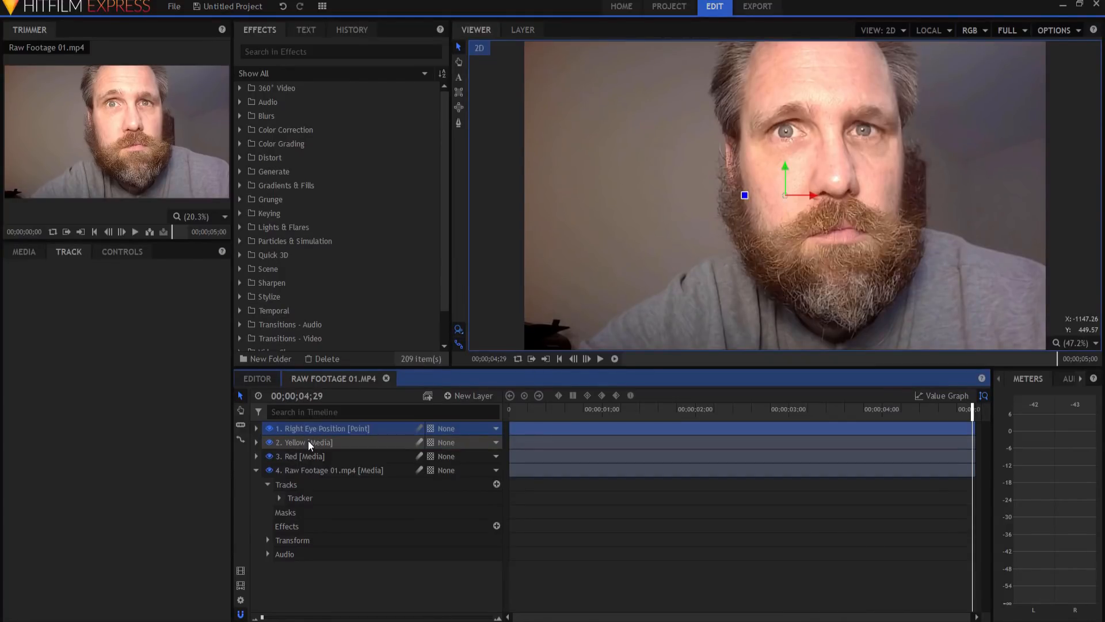
Apply the eye tracker to Right Eye Position and return to the clip start.
{"action": "left_click", "coordinate": [299, 497]}
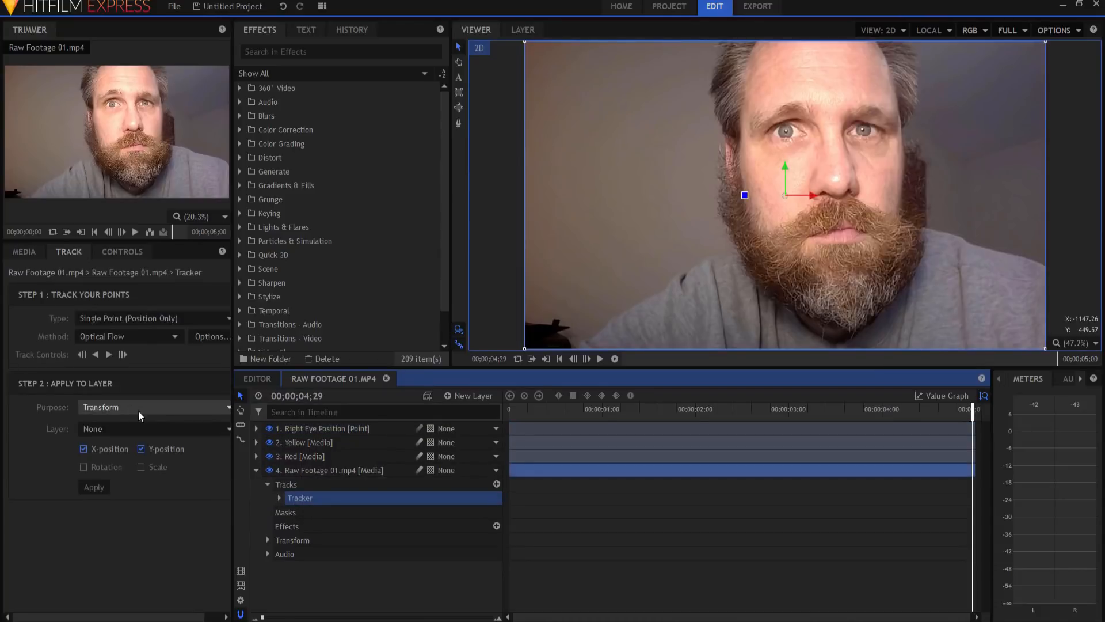
{"action": "left_click", "coordinate": [154, 428]}
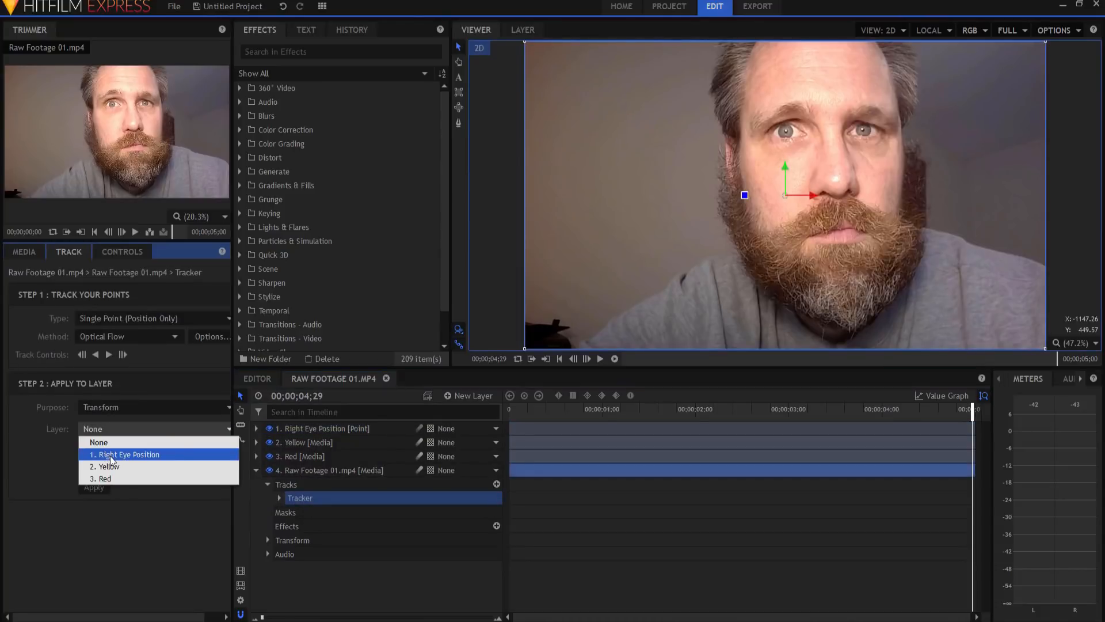
{"action": "left_click", "coordinate": [127, 455]}
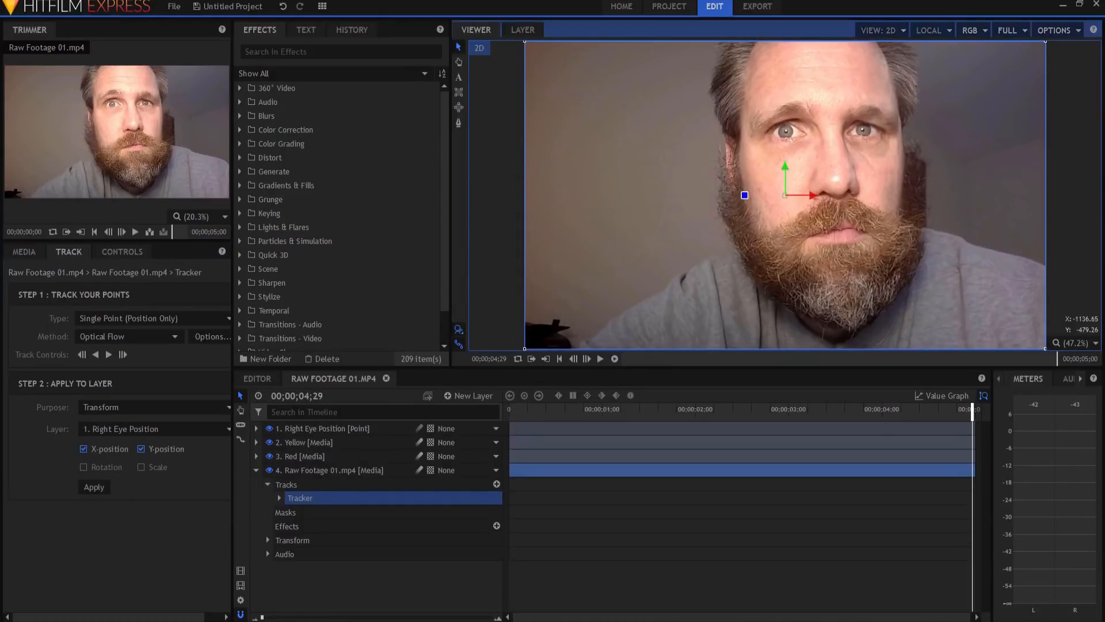
{"action": "left_click", "coordinate": [323, 428]}
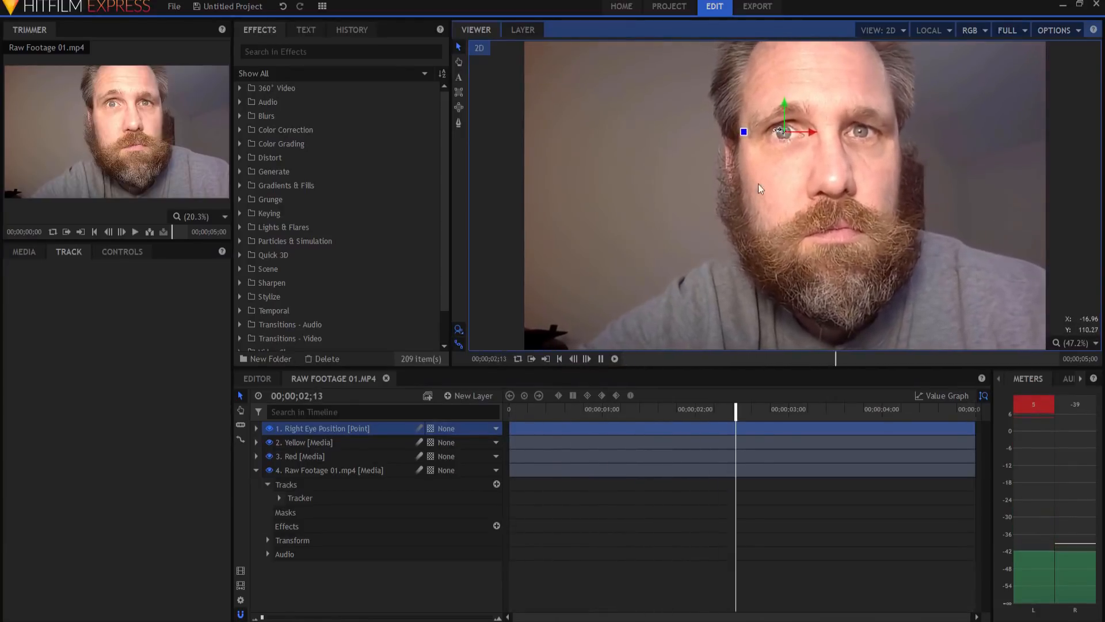
{"action": "left_click", "coordinate": [559, 359]}
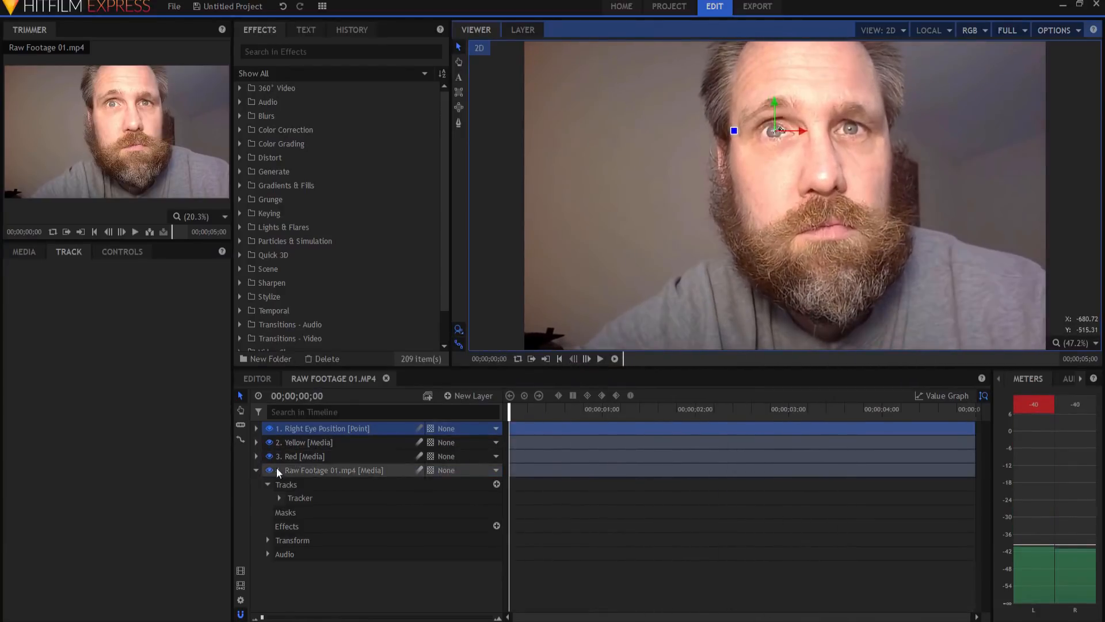
{"action": "left_click", "coordinate": [256, 470]}
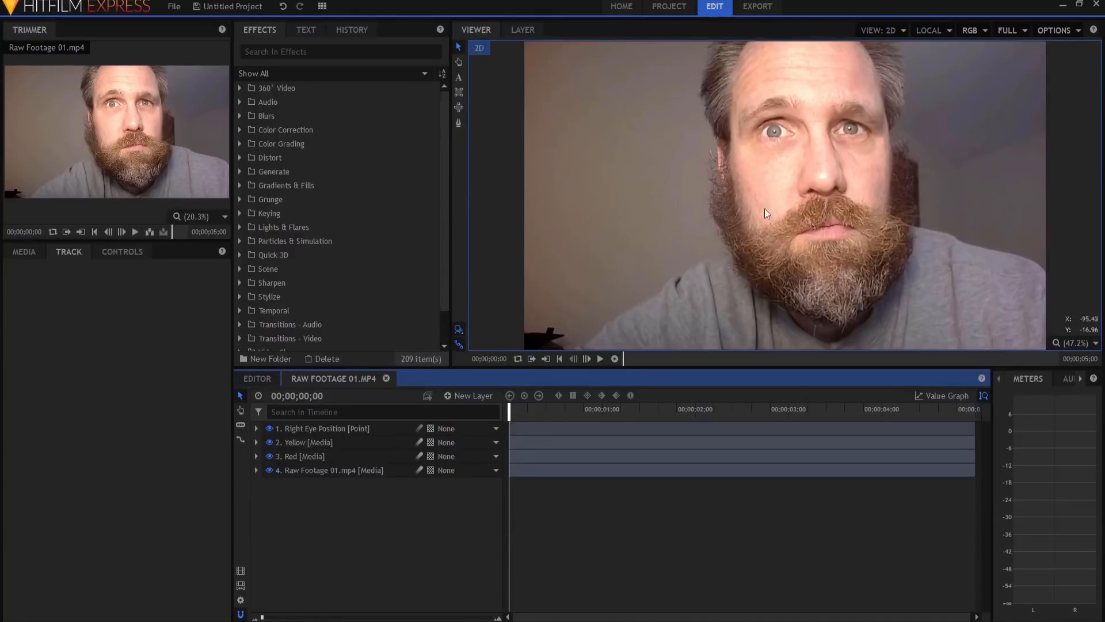
{"action": "left_click", "coordinate": [305, 442]}
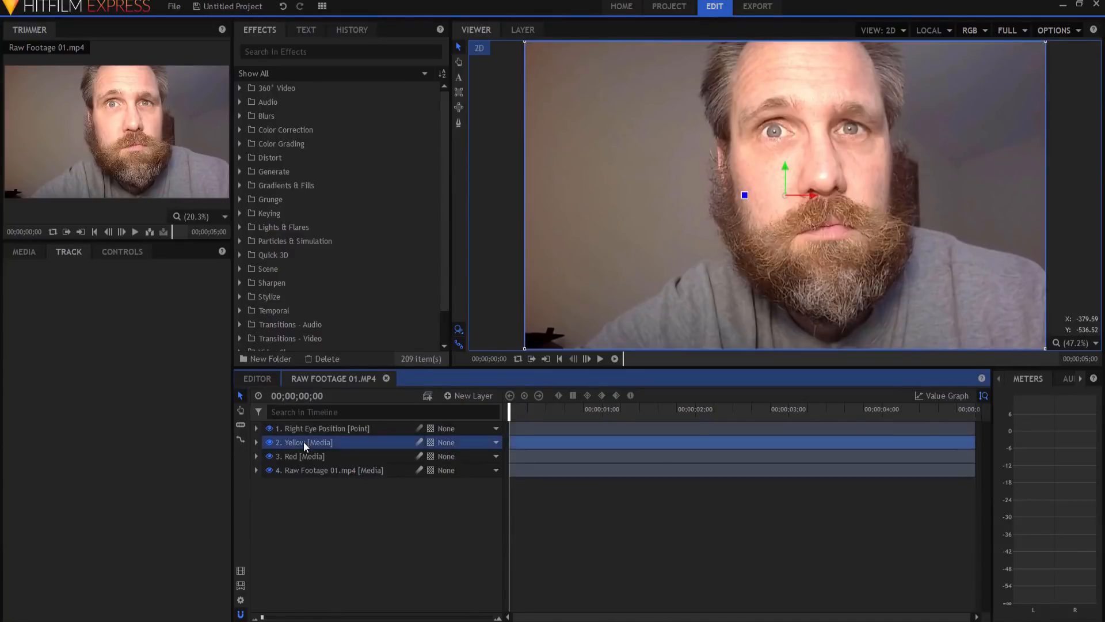
{"action": "left_click", "coordinate": [303, 456]}
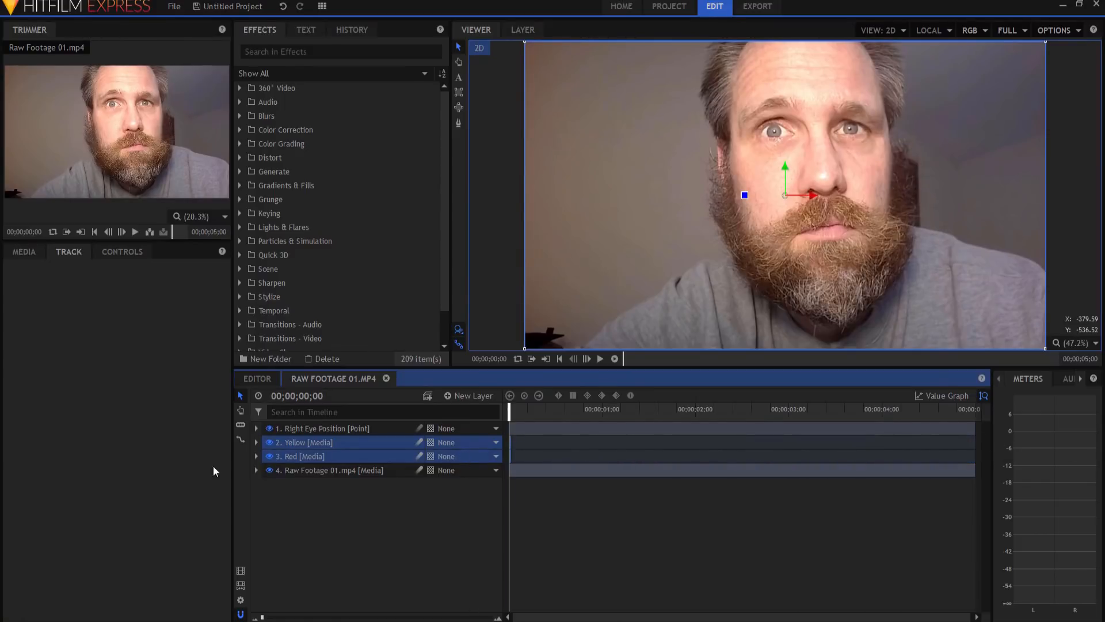
{"action": "mouse_move", "coordinate": [239, 442]}
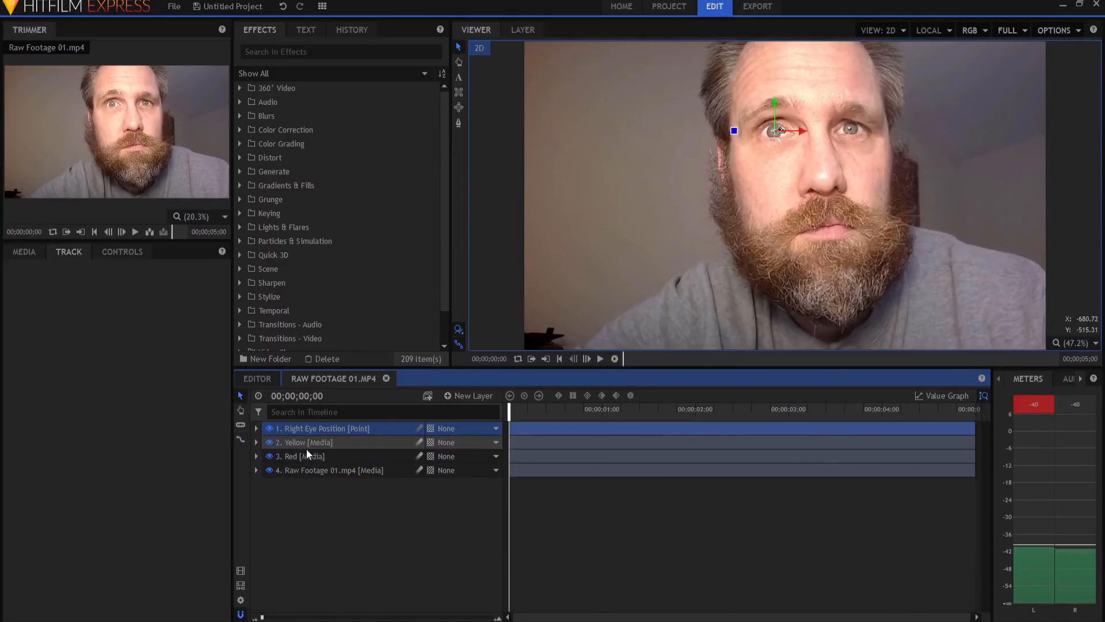
Trace a freehand mask around the iris on the Yellow layer and preview the cutout.
{"action": "left_click", "coordinate": [305, 442]}
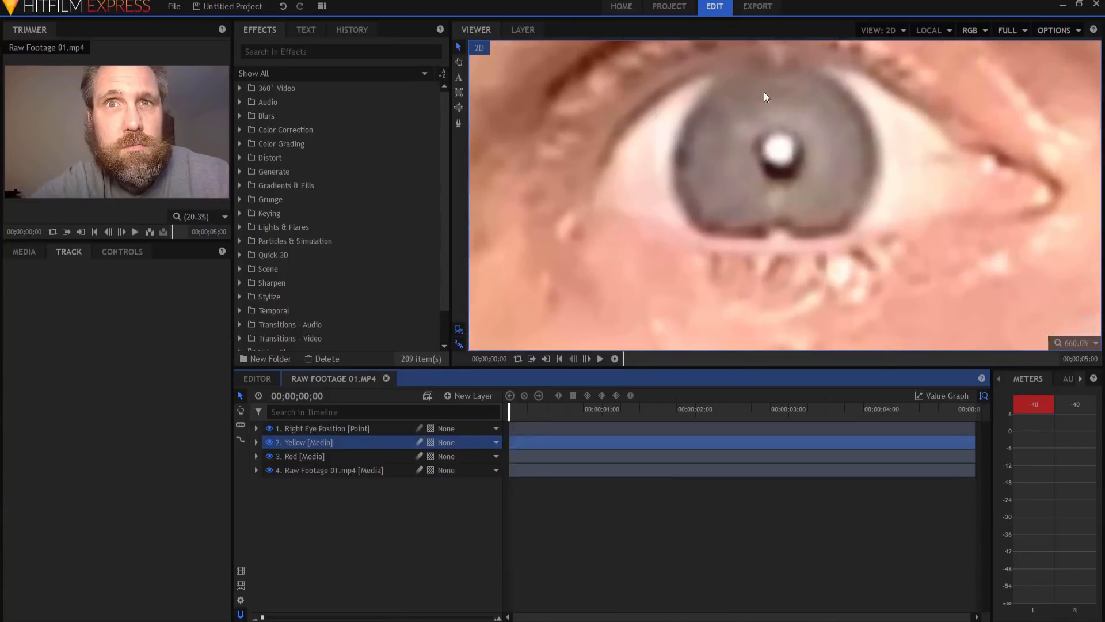
{"action": "mouse_move", "coordinate": [732, 95]}
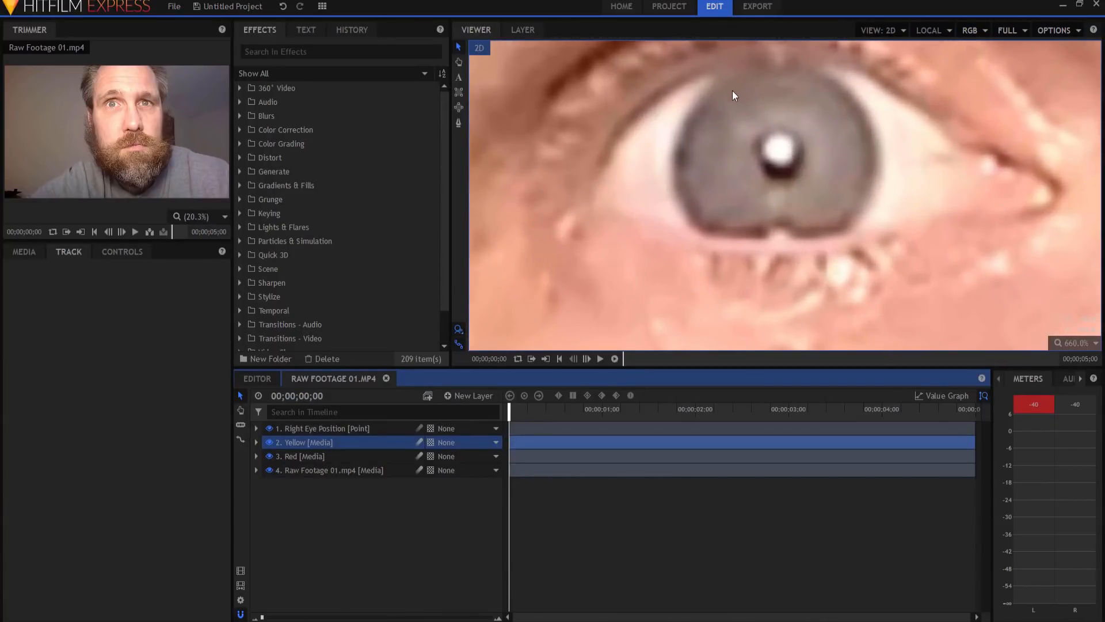
{"action": "mouse_move", "coordinate": [691, 200]}
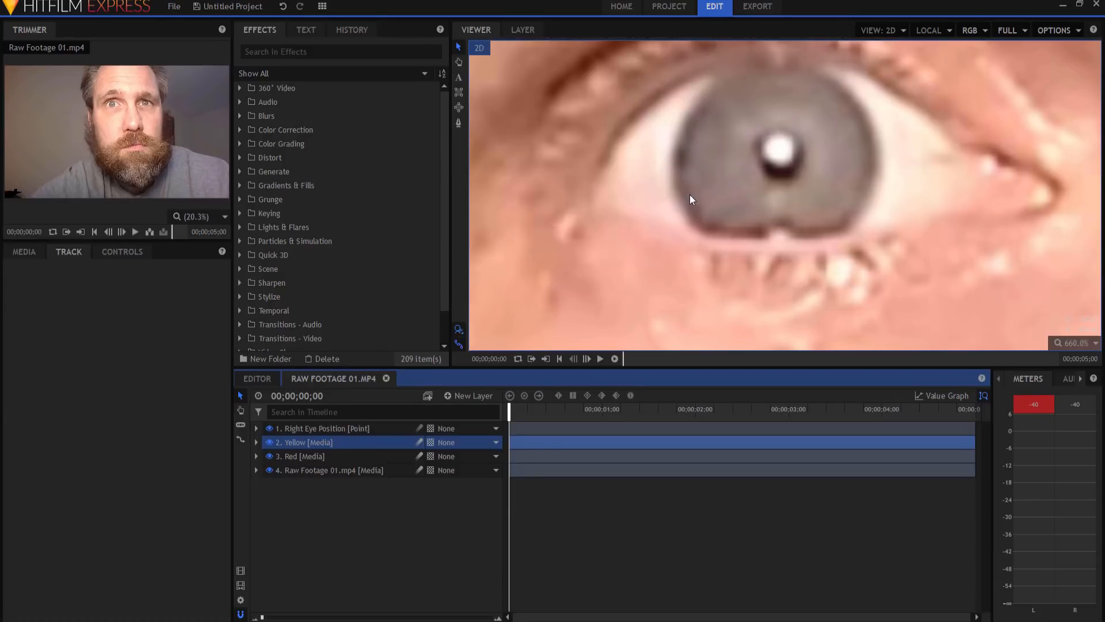
{"action": "mouse_move", "coordinate": [700, 203]}
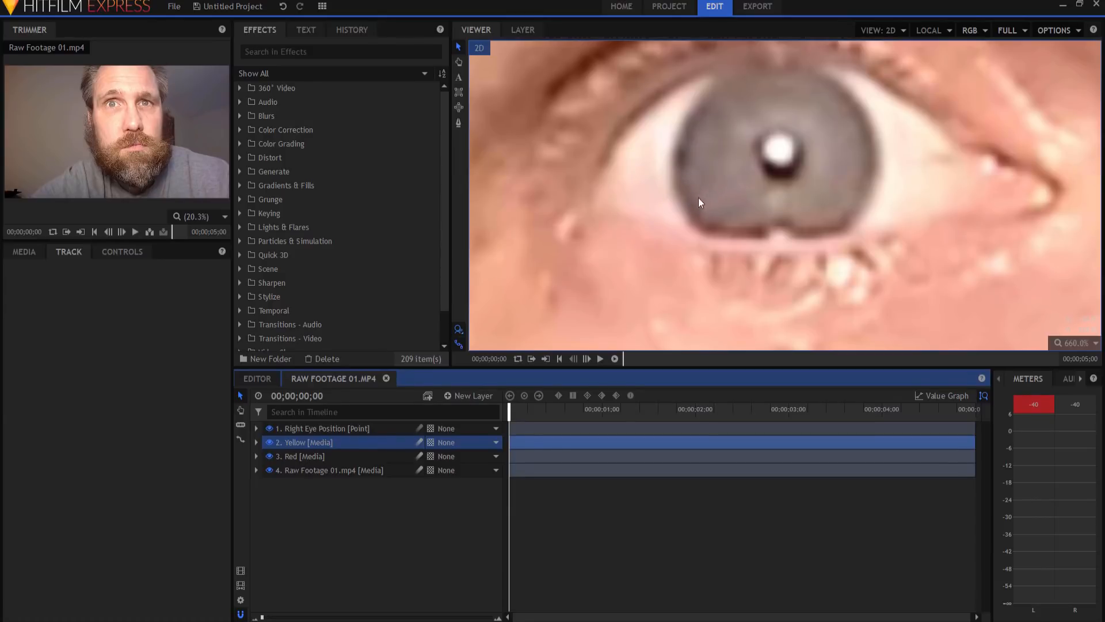
{"action": "mouse_move", "coordinate": [546, 138]}
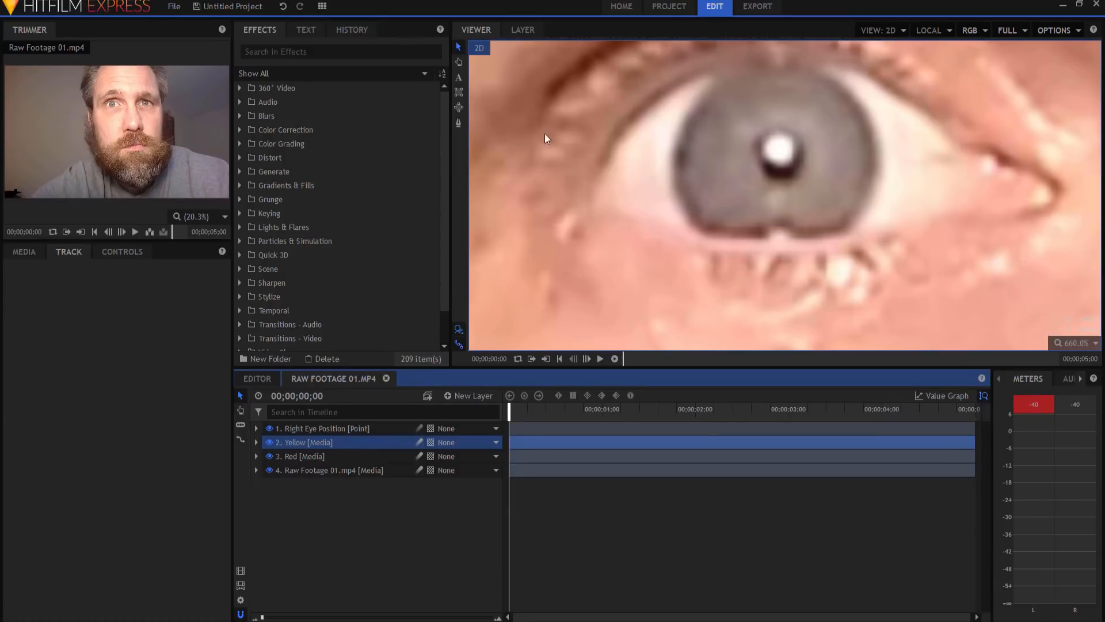
{"action": "mouse_move", "coordinate": [460, 127]}
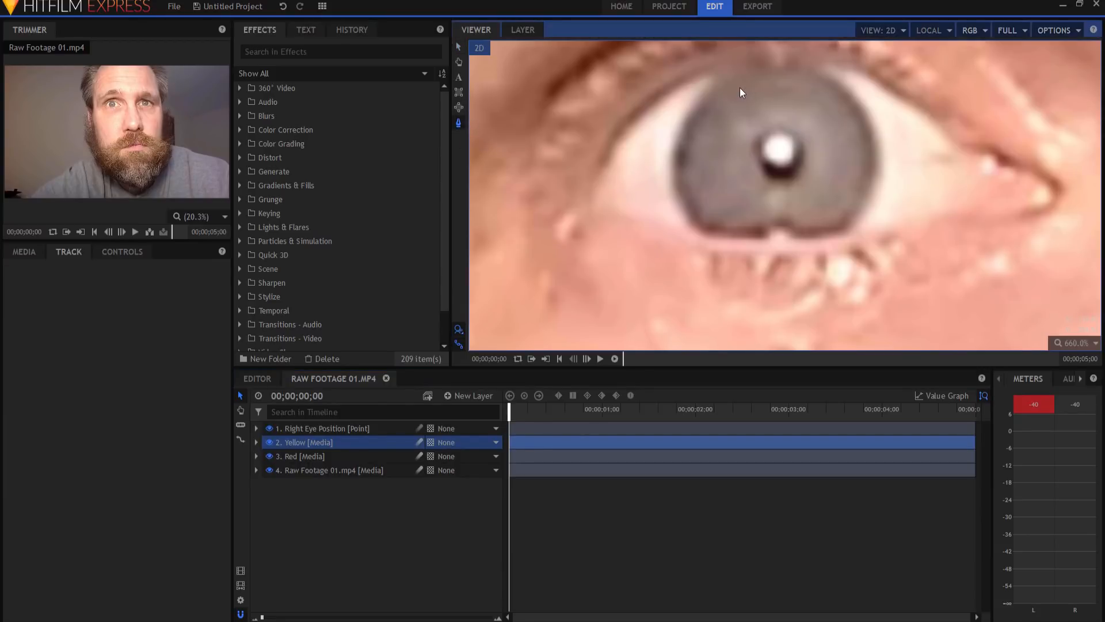
{"action": "left_click", "coordinate": [256, 442]}
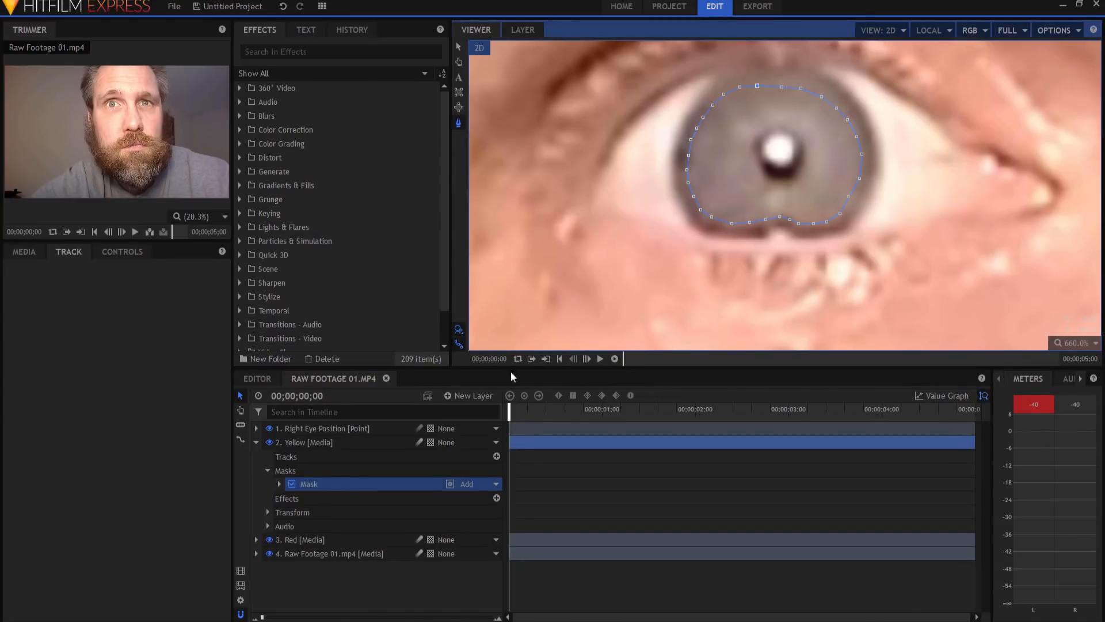
{"action": "left_click", "coordinate": [268, 539]}
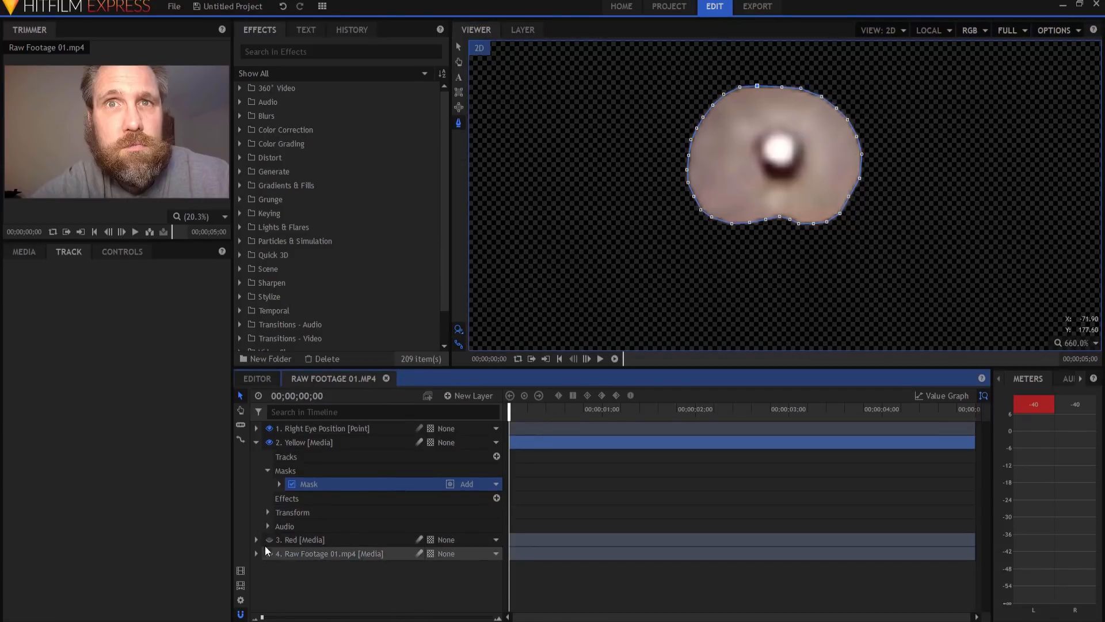
{"action": "left_click", "coordinate": [299, 540]}
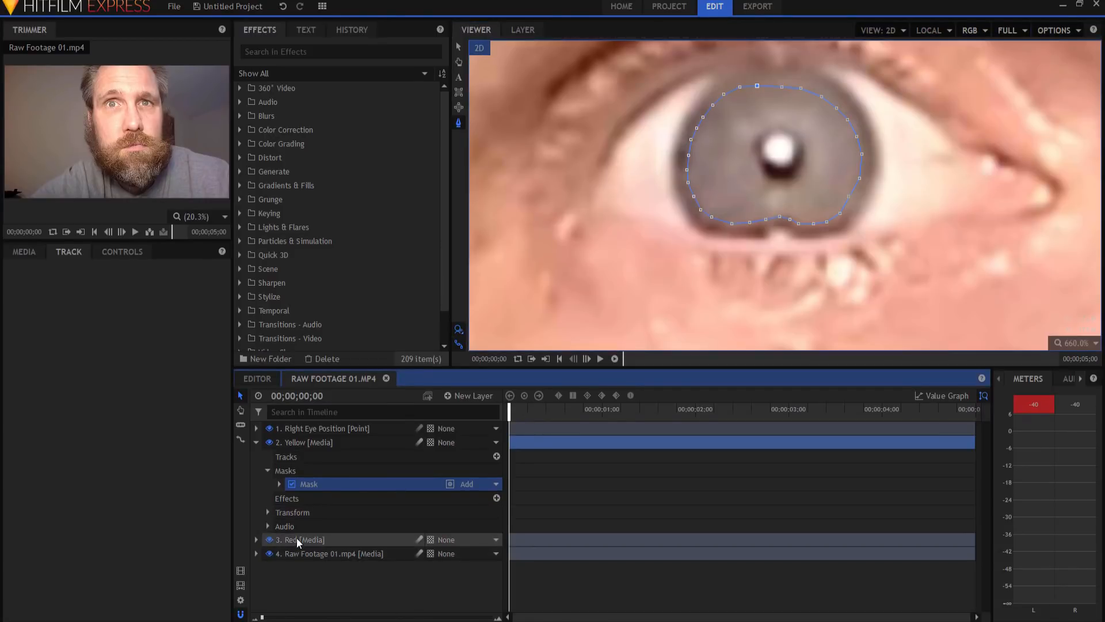
Draw a mask around the eye opening on the Red layer and hide Right Eye Position.
{"action": "left_click", "coordinate": [255, 539]}
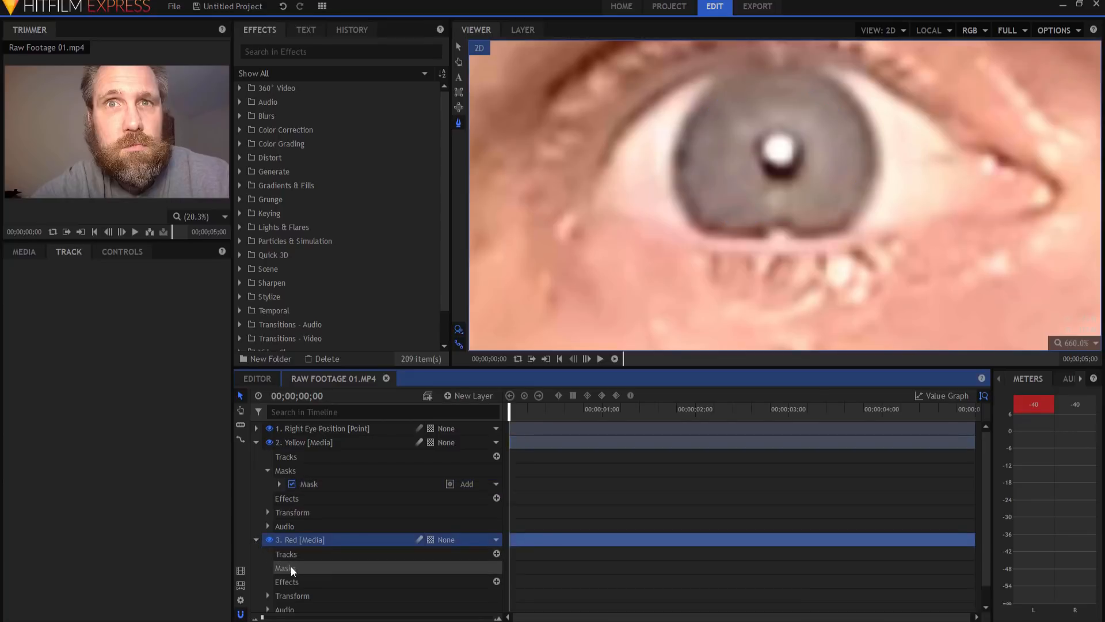
{"action": "left_click", "coordinate": [285, 568]}
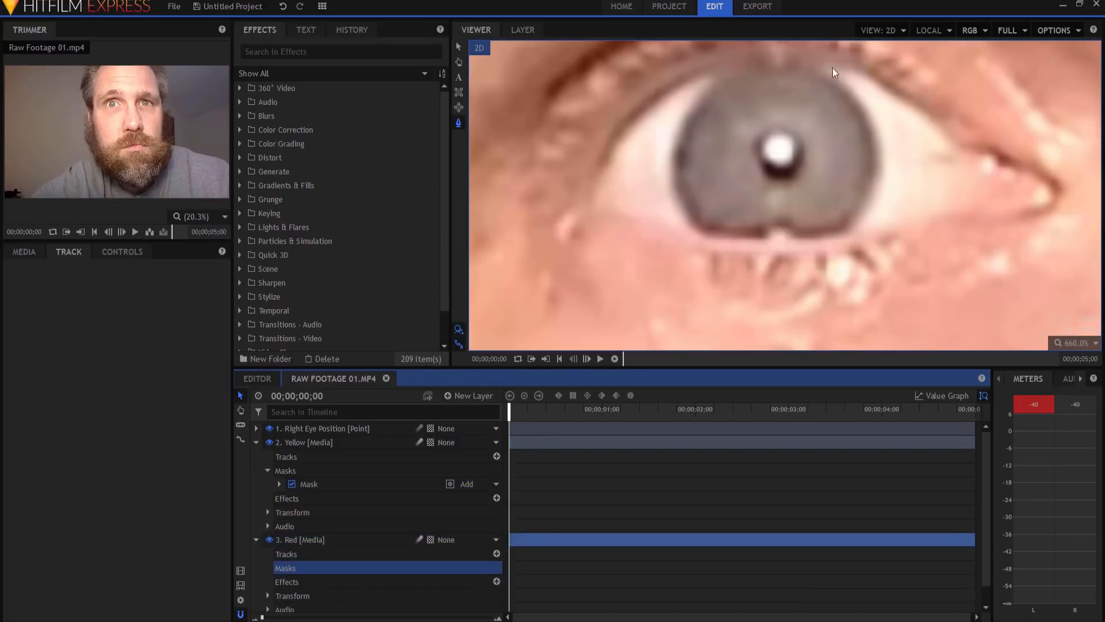
{"action": "mouse_move", "coordinate": [750, 65]}
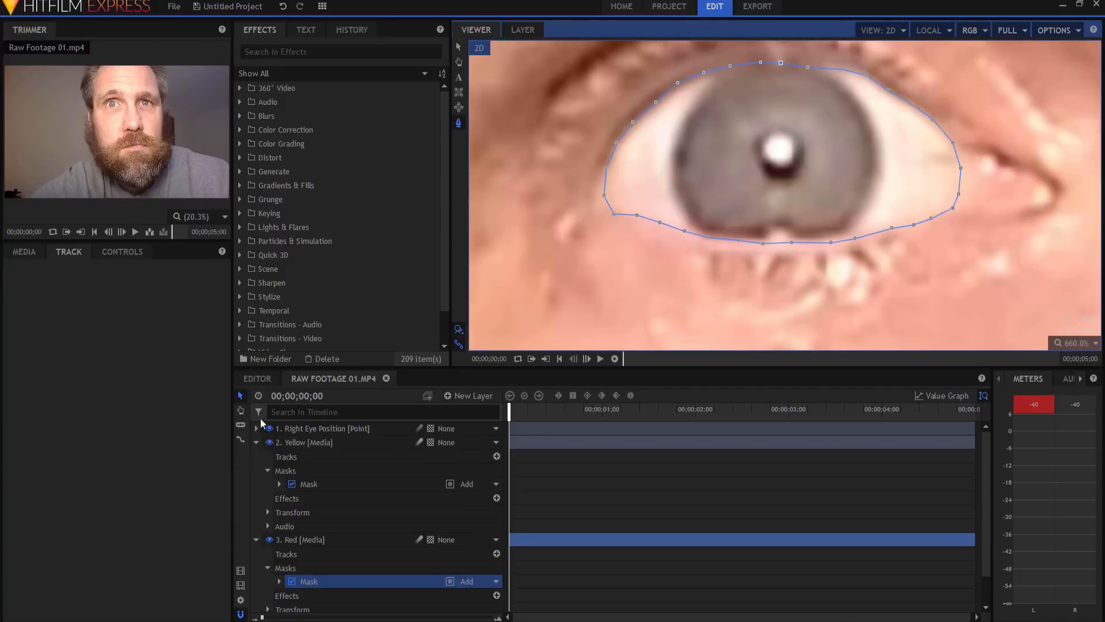
{"action": "scroll", "scroll_direction": "down", "scroll_amount": 3}
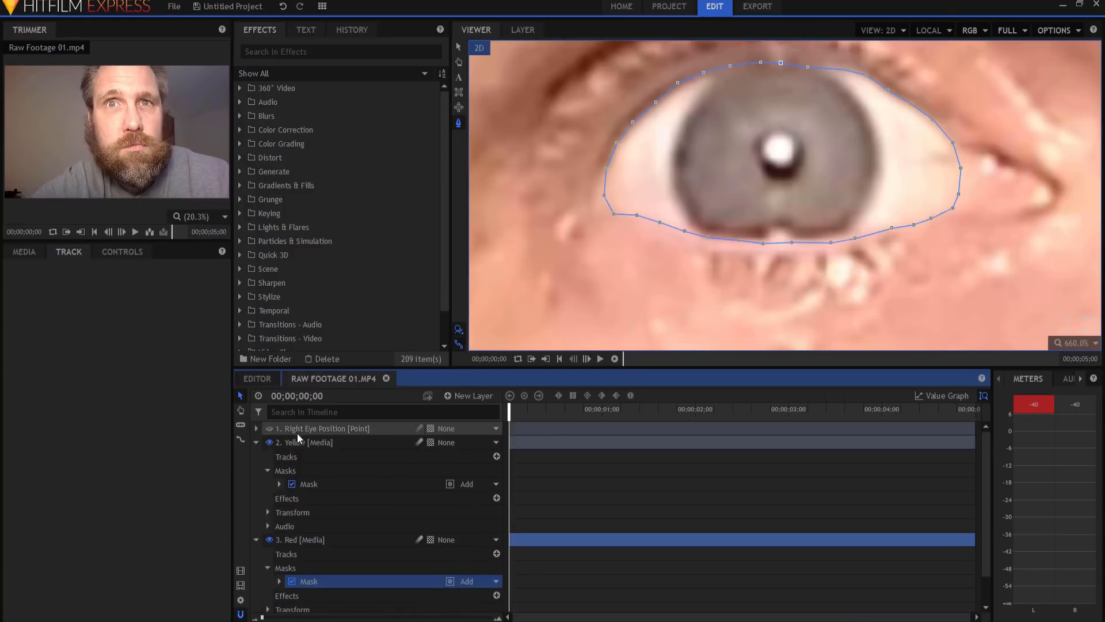
{"action": "left_click", "coordinate": [305, 442]}
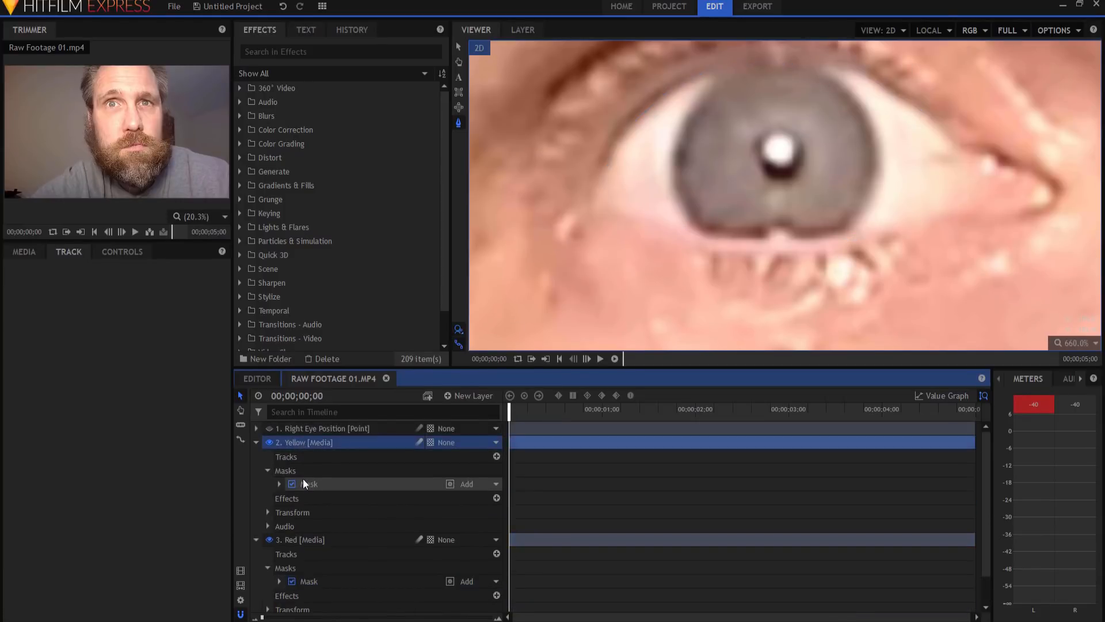
{"action": "mouse_move", "coordinate": [308, 484]}
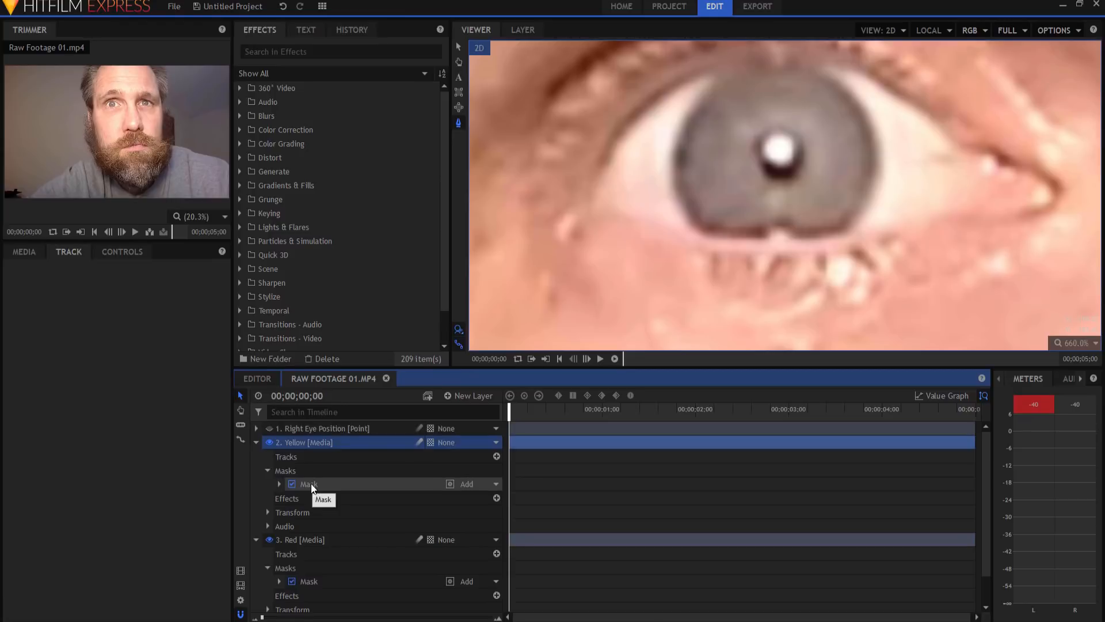
Paste the iris mask onto the Red layer and set its blend mode to Subtract.
{"action": "right_click", "coordinate": [308, 484]}
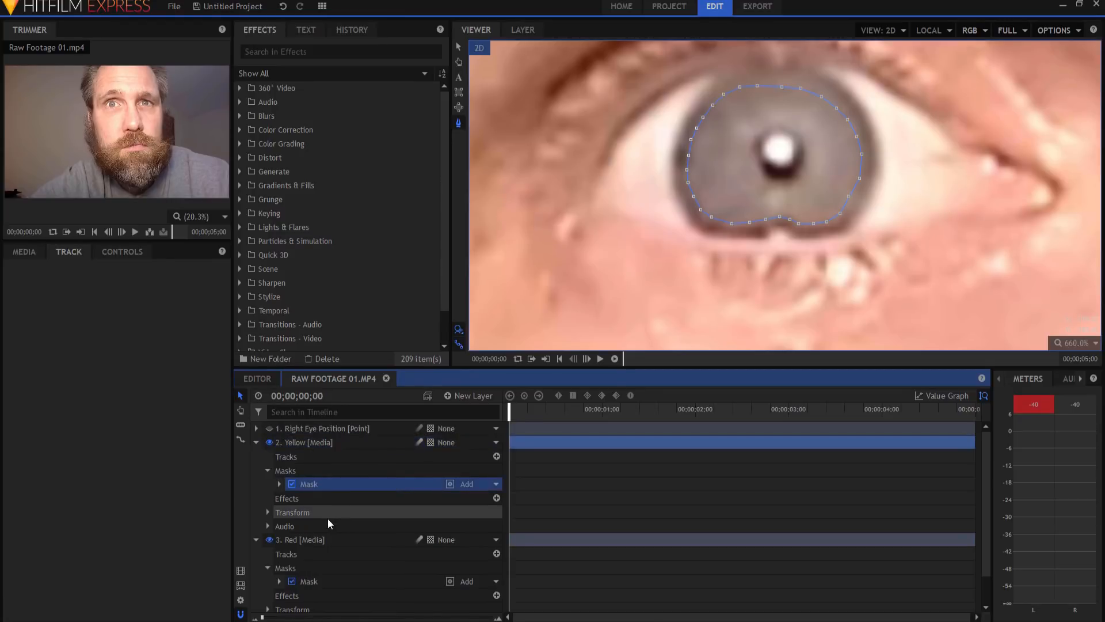
{"action": "right_click", "coordinate": [285, 525]}
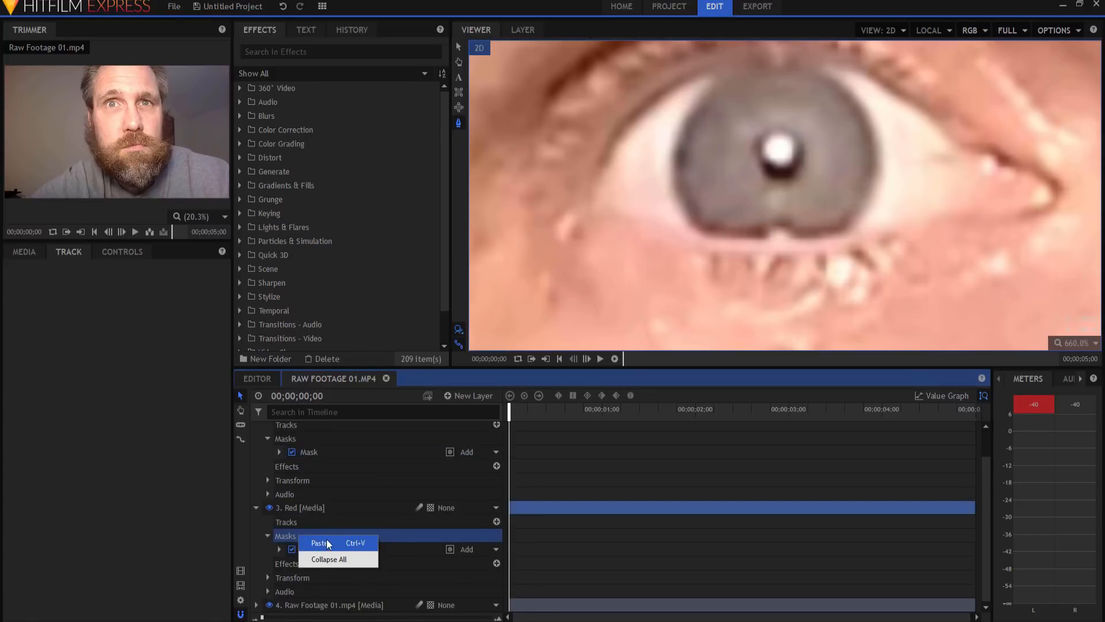
{"action": "left_click", "coordinate": [319, 542]}
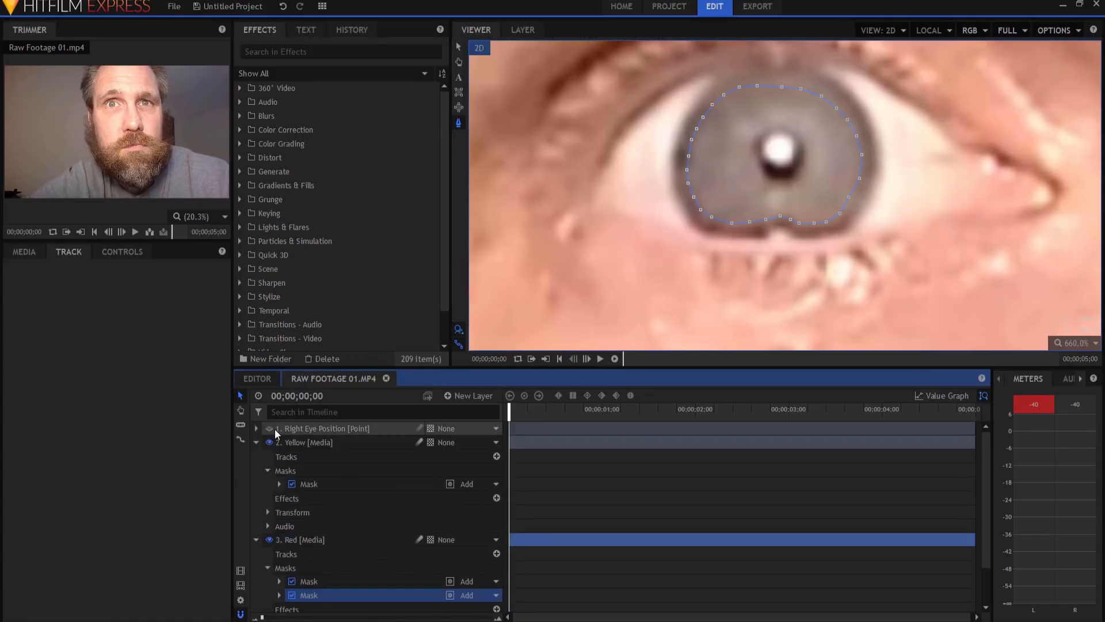
{"action": "scroll", "scroll_direction": "down", "scroll_amount": 3}
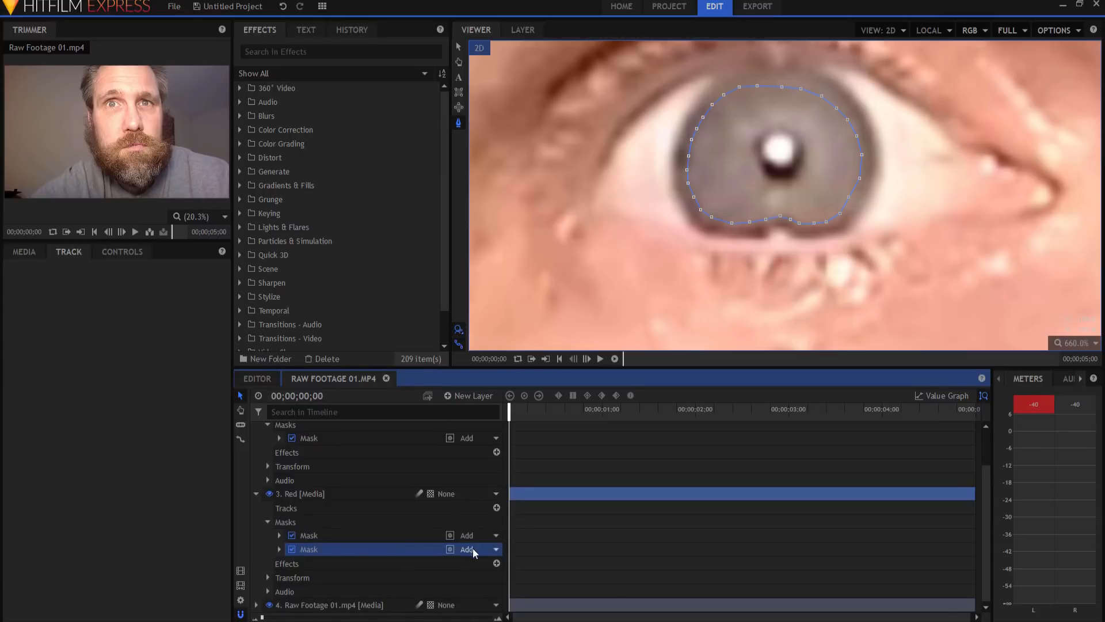
{"action": "left_click", "coordinate": [480, 550]}
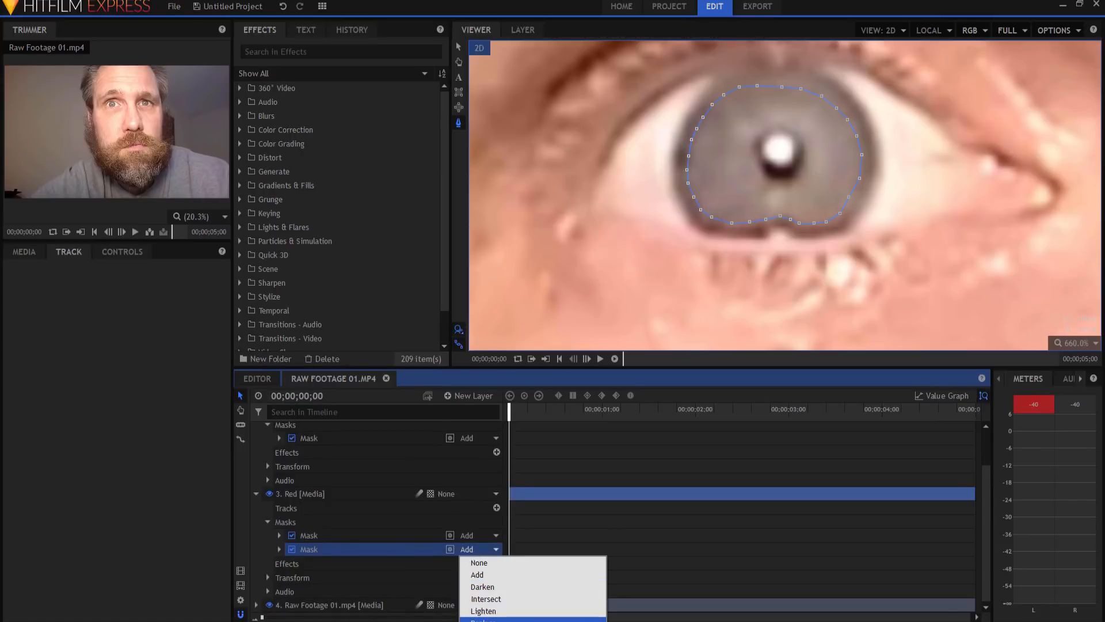
{"action": "left_click", "coordinate": [483, 621]}
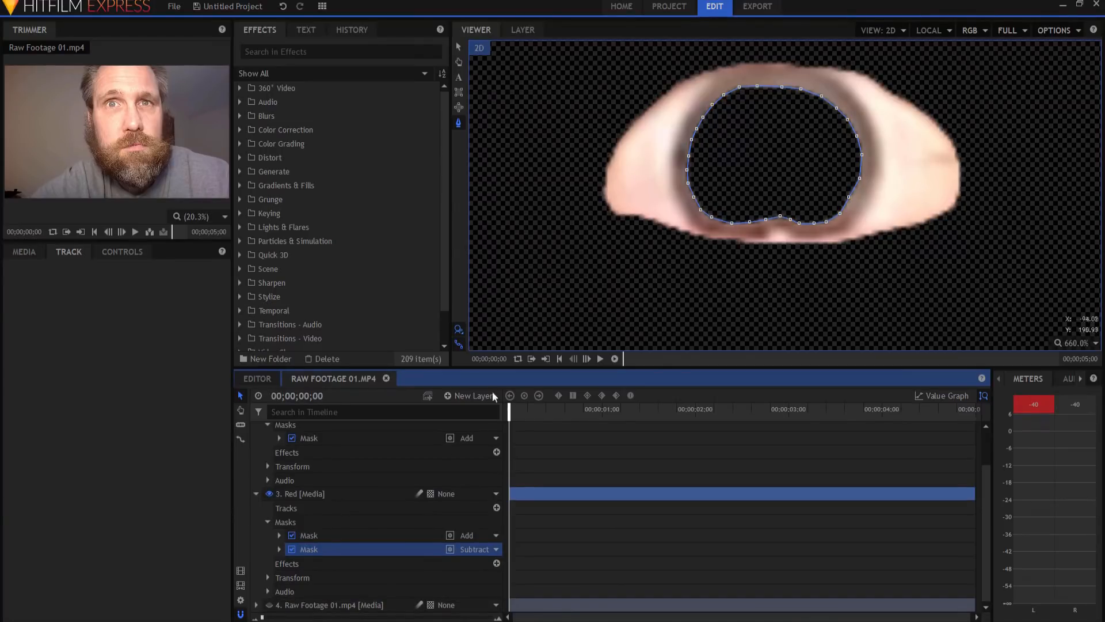
{"action": "scroll", "scroll_direction": "up", "scroll_amount": 3}
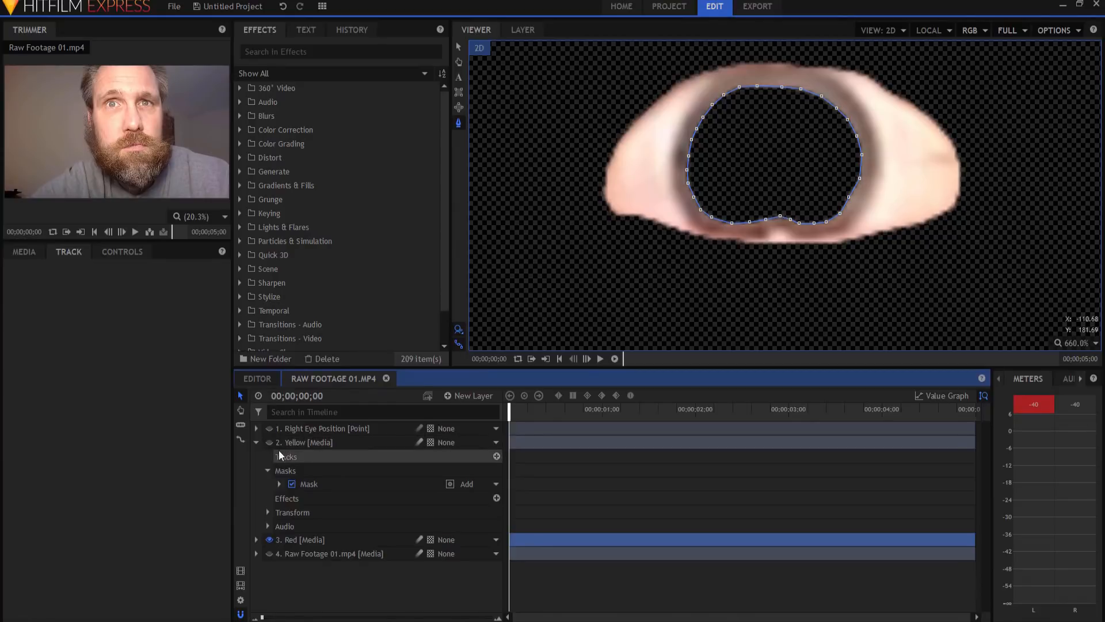
{"action": "left_click", "coordinate": [269, 442]}
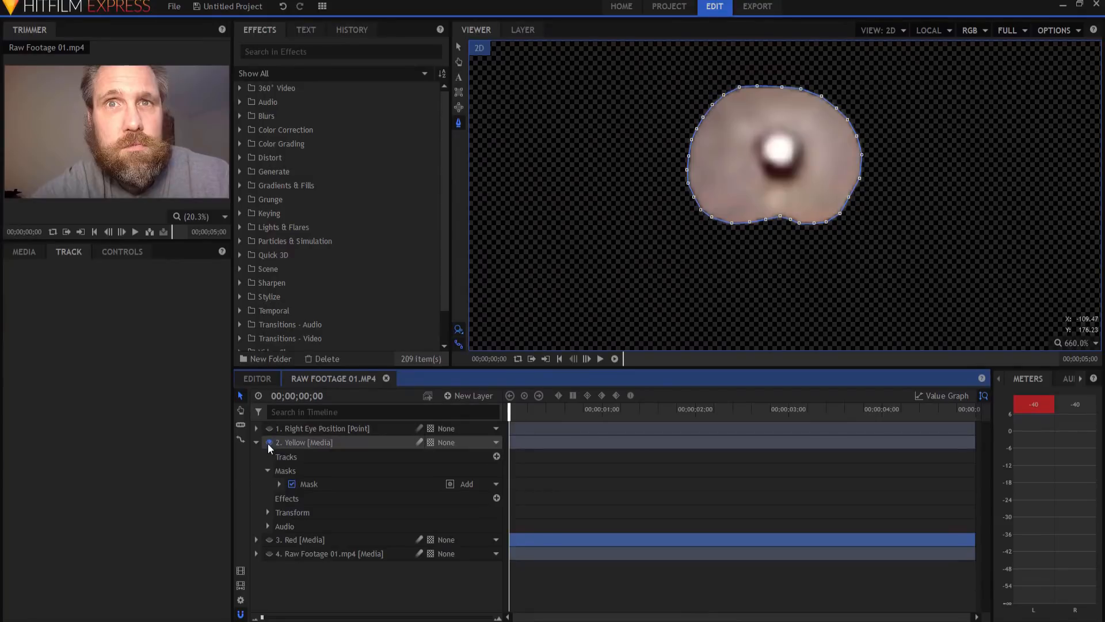
Parent the Yellow and Red layers to 1. Right Eye Position.
{"action": "left_click", "coordinate": [269, 553]}
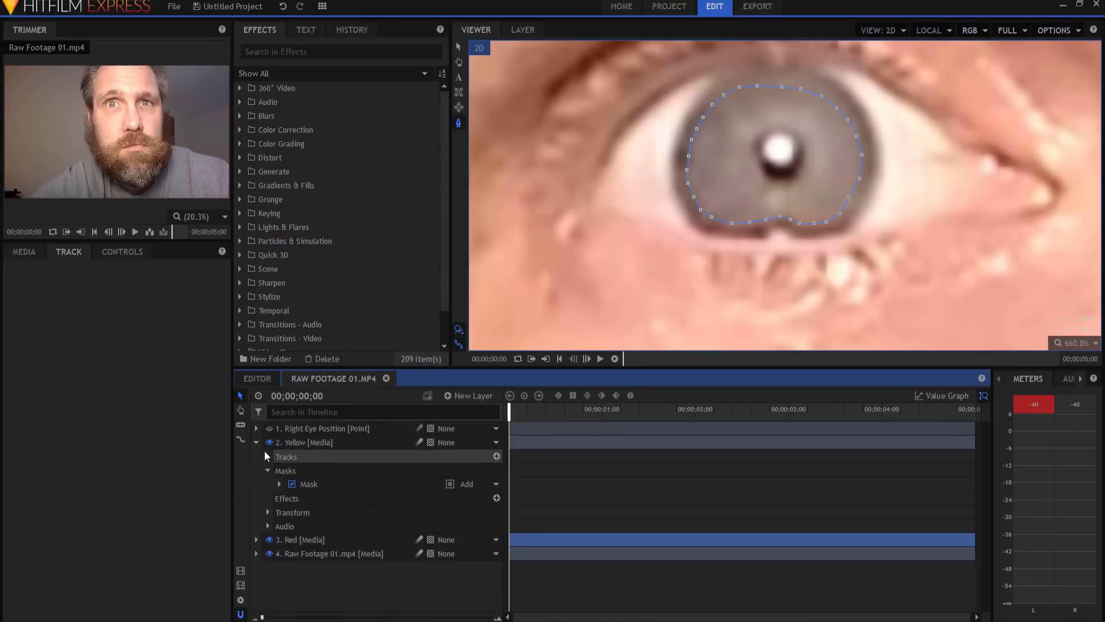
{"action": "left_click", "coordinate": [257, 442]}
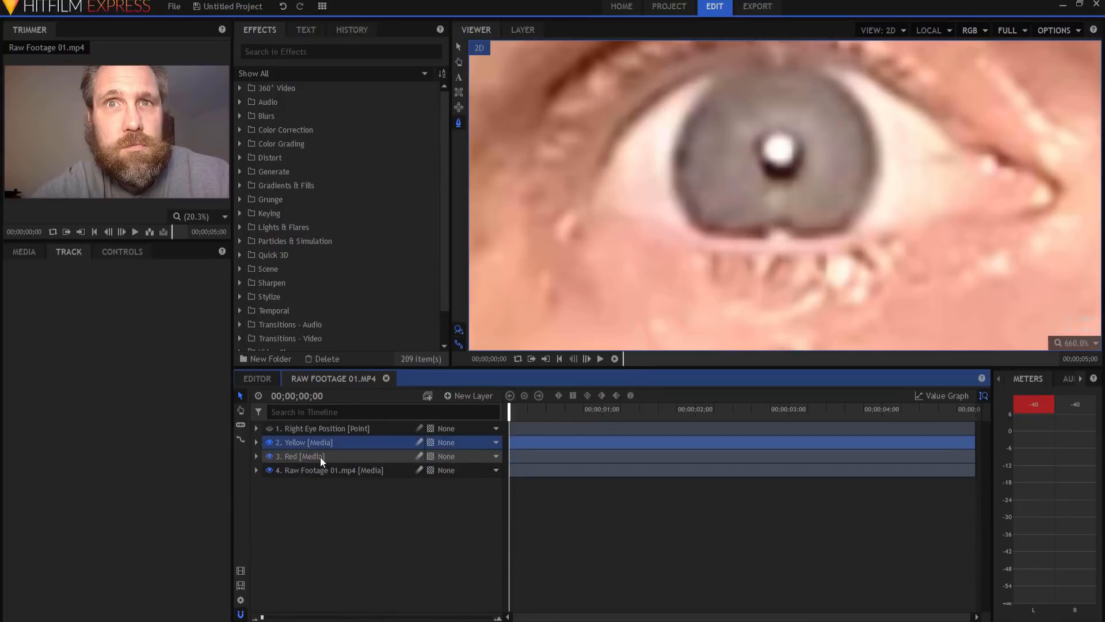
{"action": "left_click", "coordinate": [469, 442]}
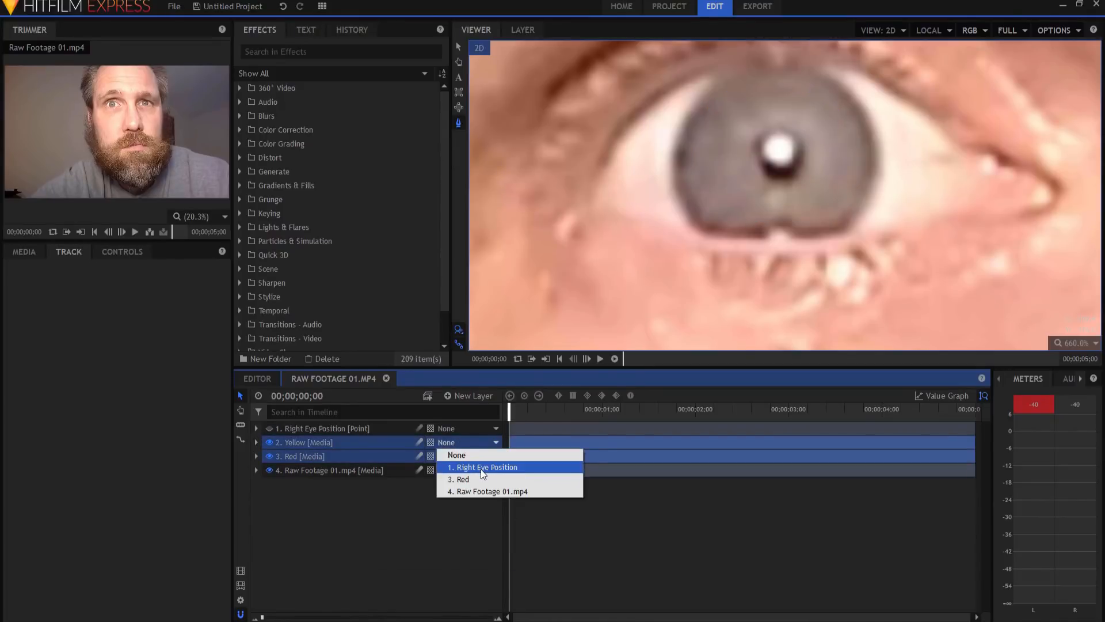
{"action": "left_click", "coordinate": [484, 466]}
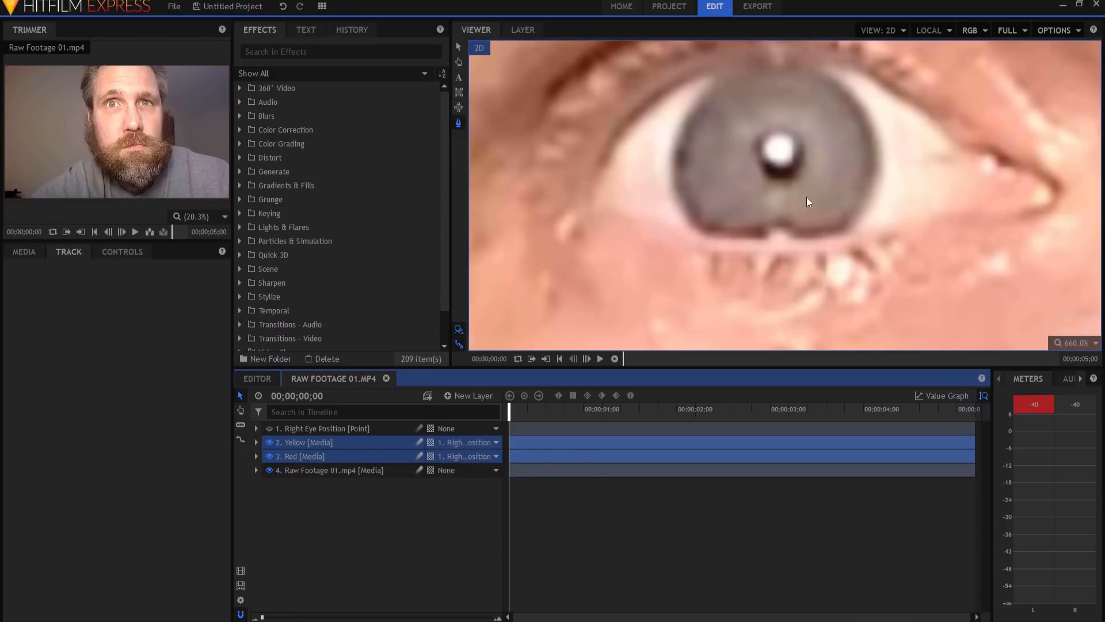
{"action": "mouse_move", "coordinate": [645, 397]}
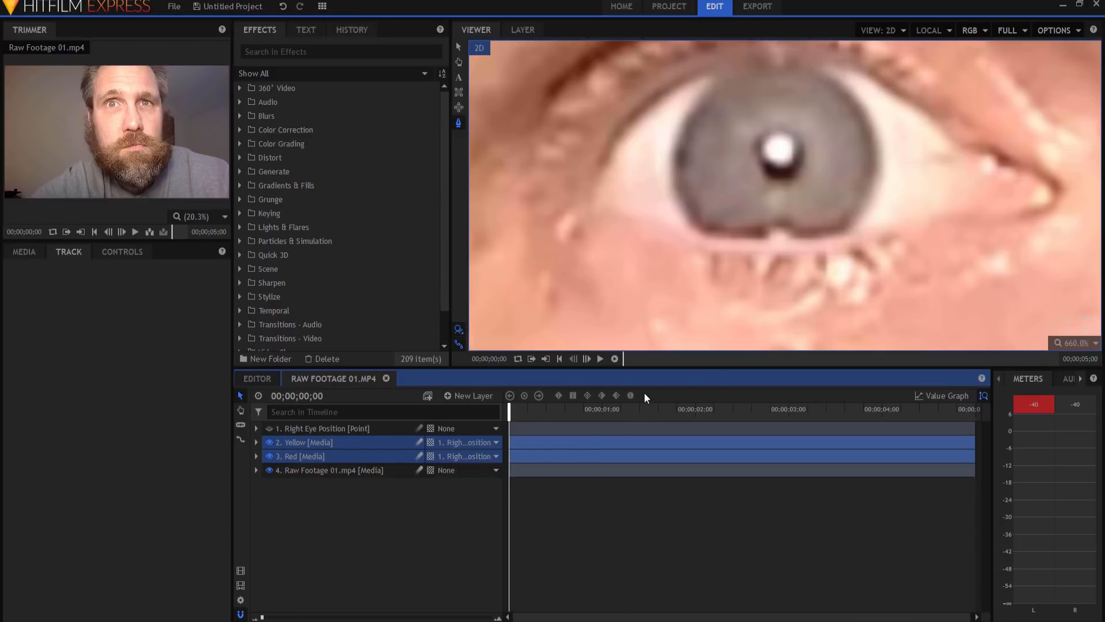
{"action": "left_click", "coordinate": [255, 442]}
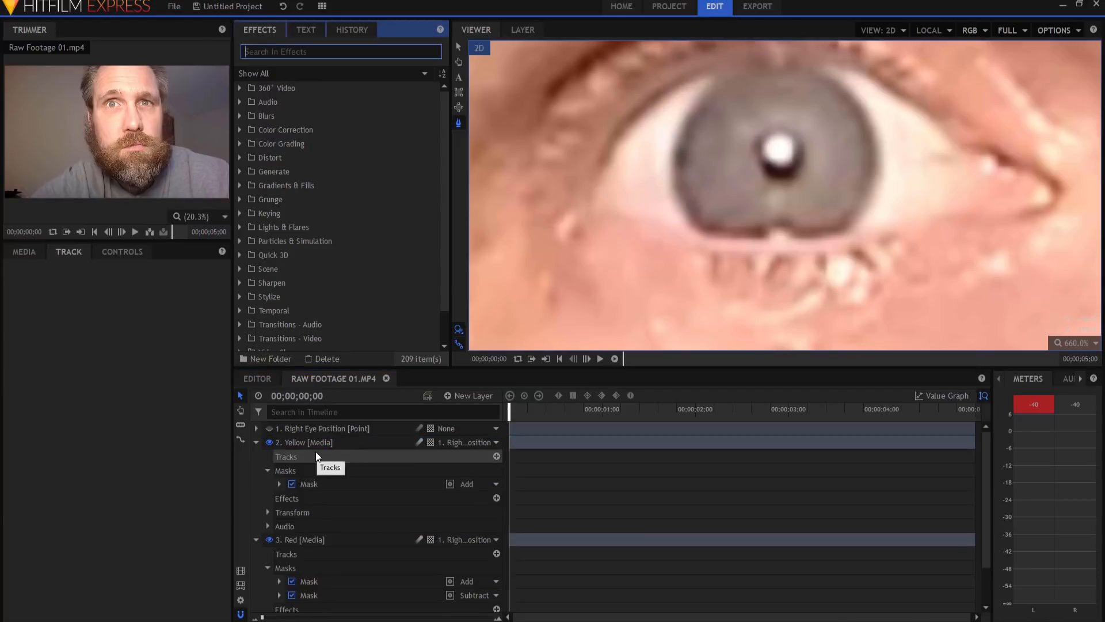
{"action": "mouse_move", "coordinate": [271, 283]}
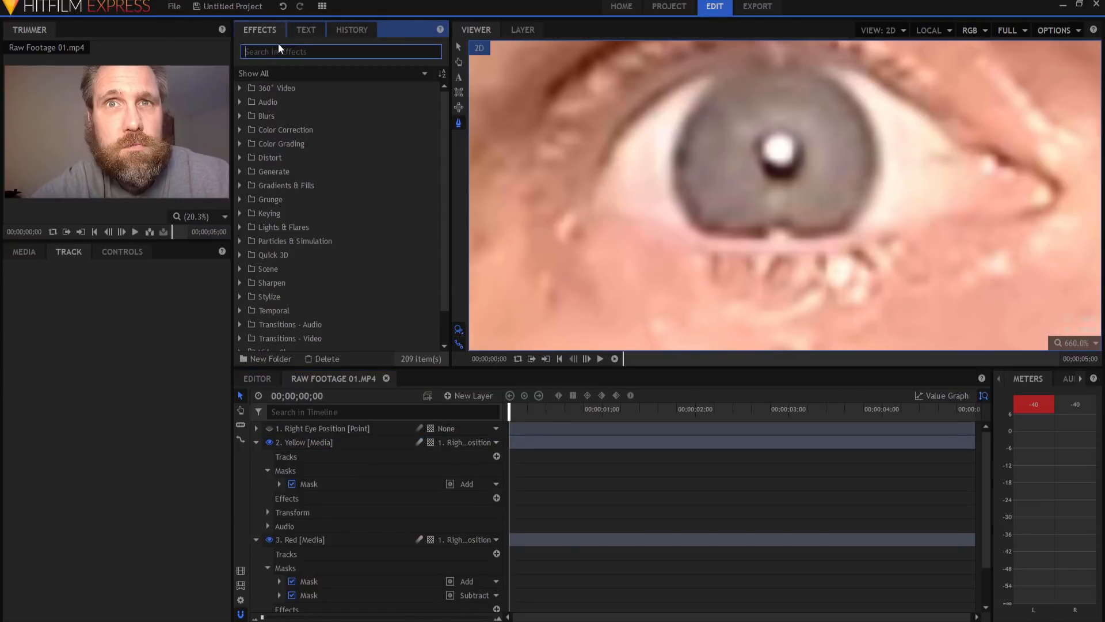
Apply a Fill Color effect to the Yellow layer with yellow #ffff00.
{"action": "type", "text": "fill"}
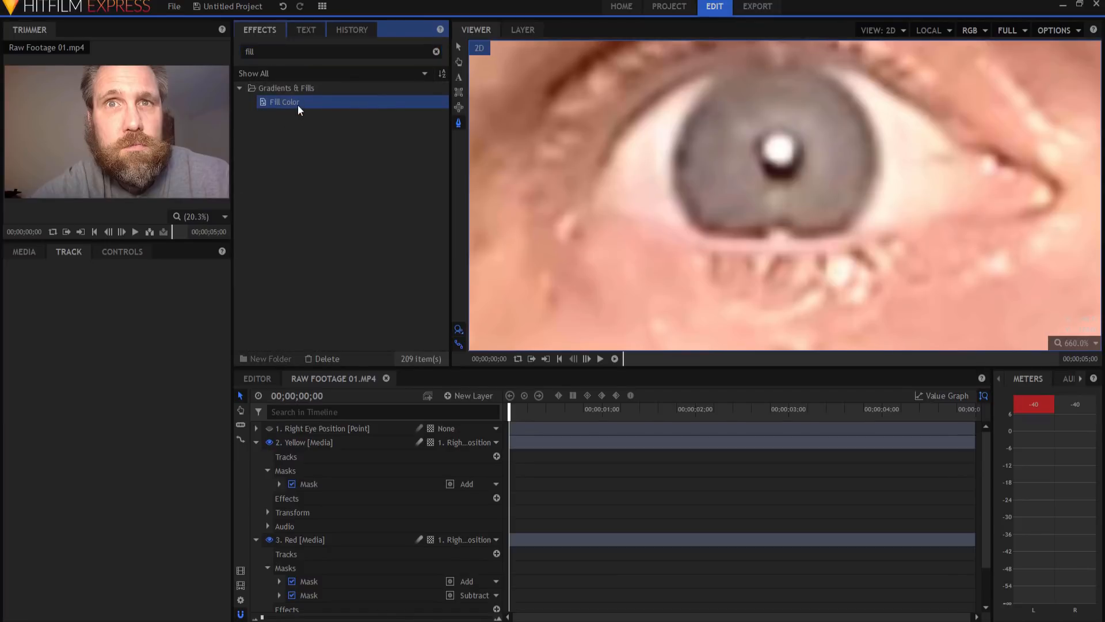
{"action": "double_click", "coordinate": [284, 101]}
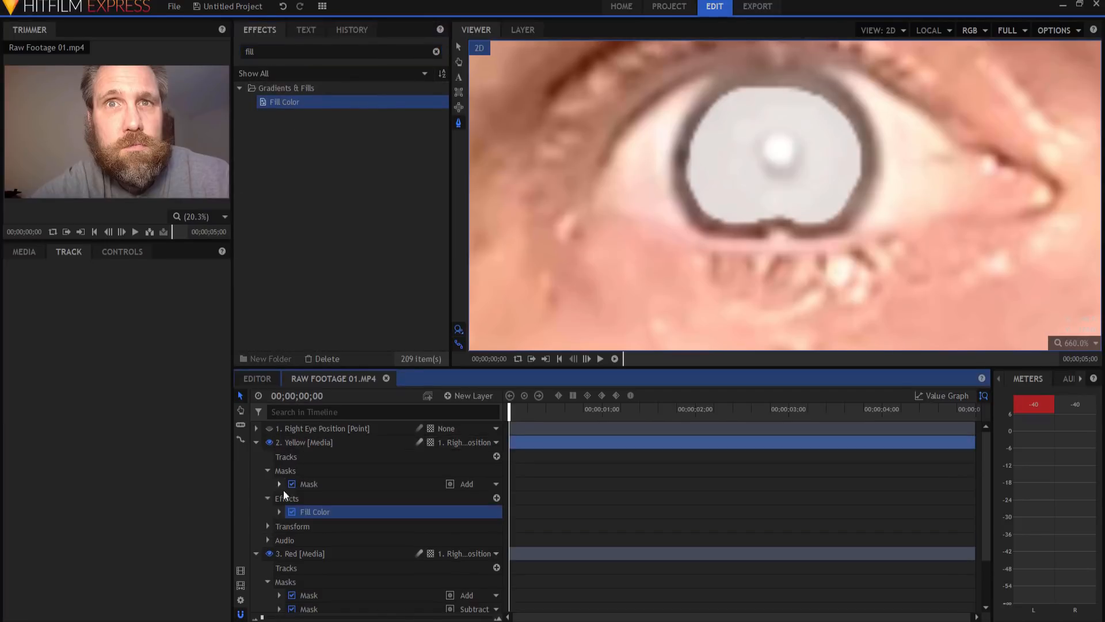
{"action": "left_click", "coordinate": [279, 512]}
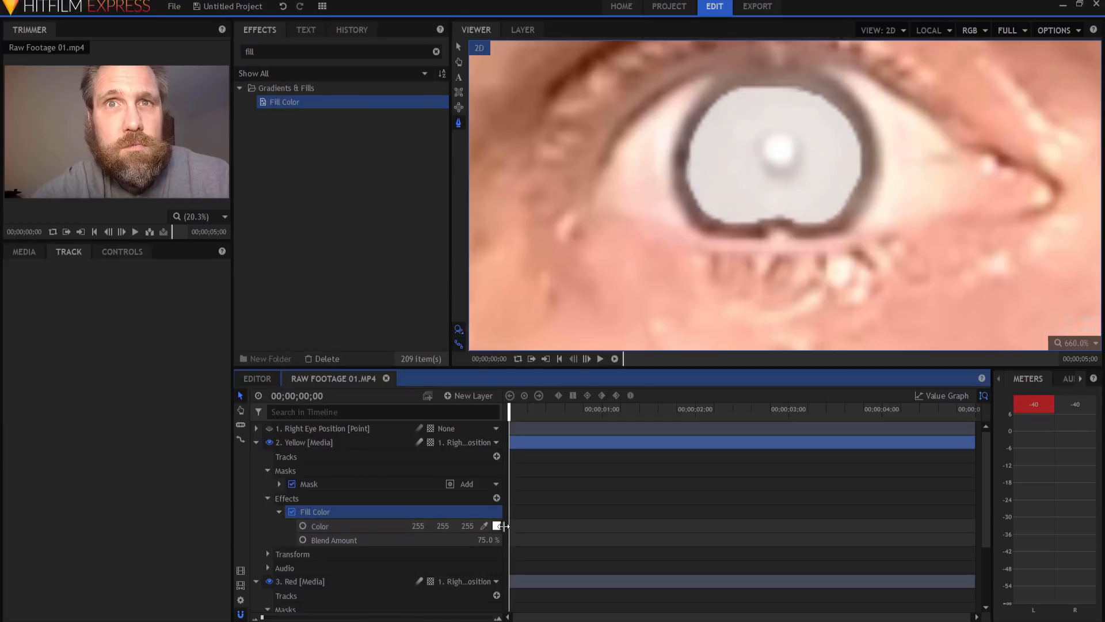
{"action": "left_click", "coordinate": [496, 526]}
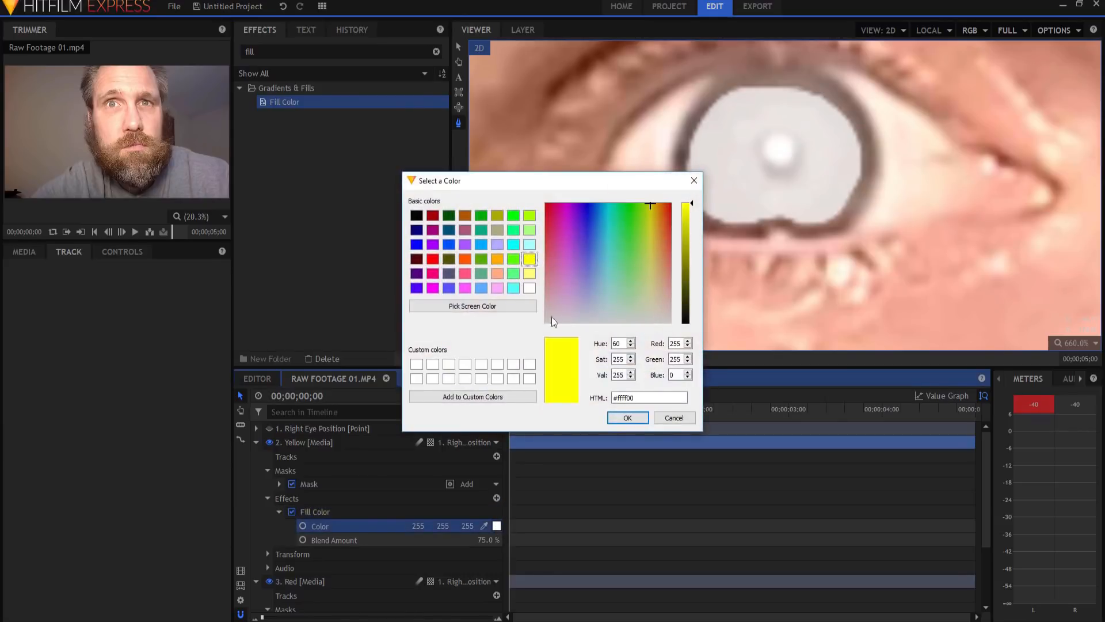
{"action": "left_click", "coordinate": [626, 417]}
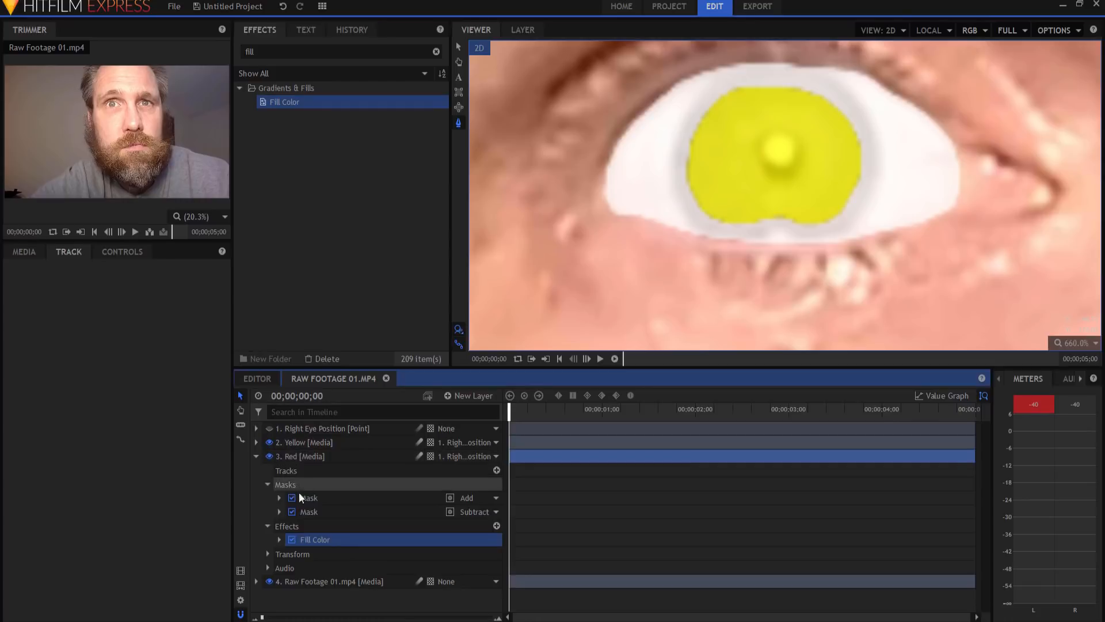
Set the Red layer's Fill Color to red #ff0000.
{"action": "left_click", "coordinate": [279, 539]}
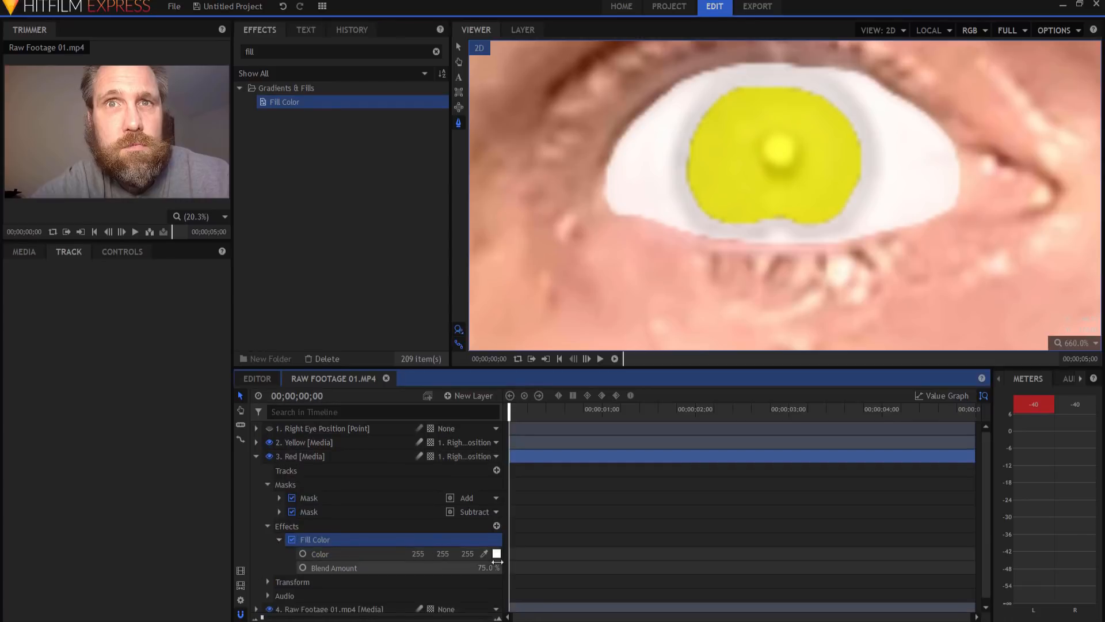
{"action": "left_click", "coordinate": [496, 553]}
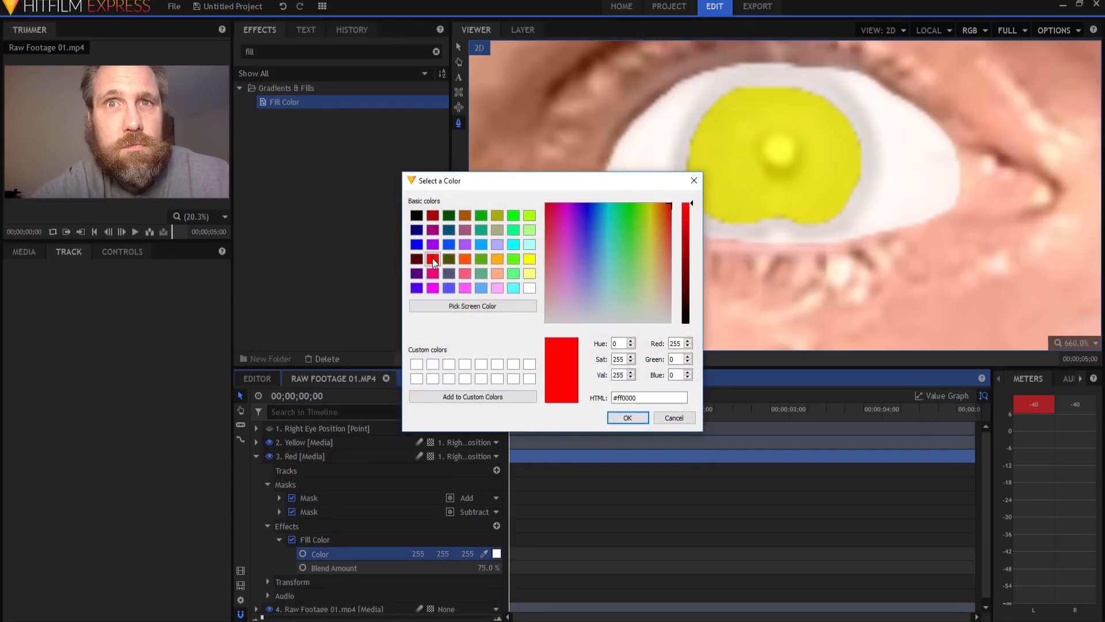
{"action": "left_click", "coordinate": [626, 417]}
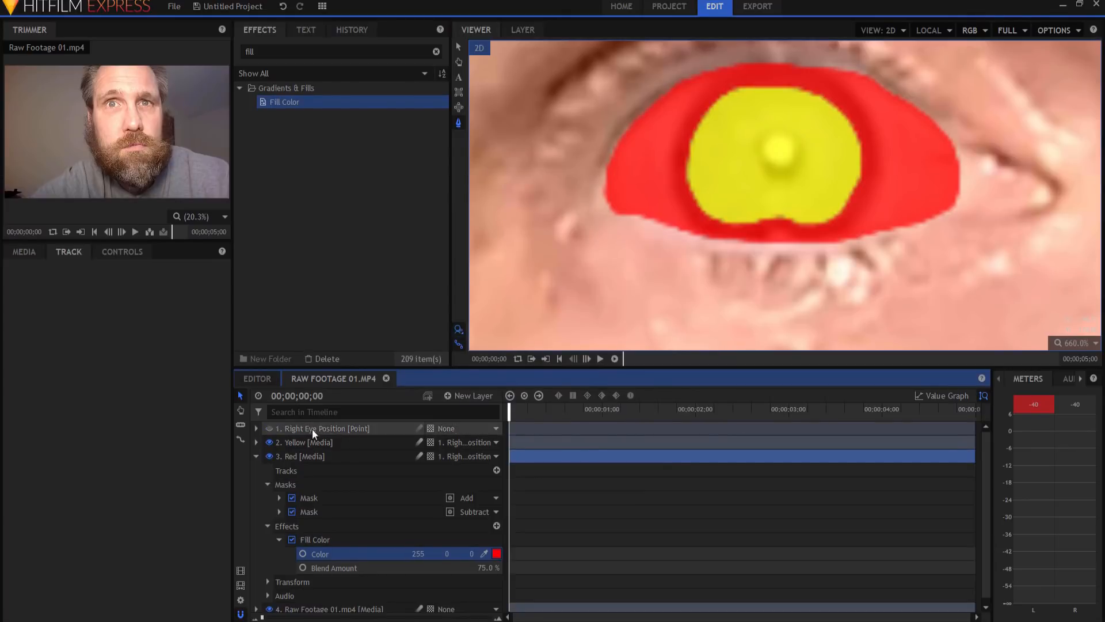
{"action": "left_click", "coordinate": [1073, 343]}
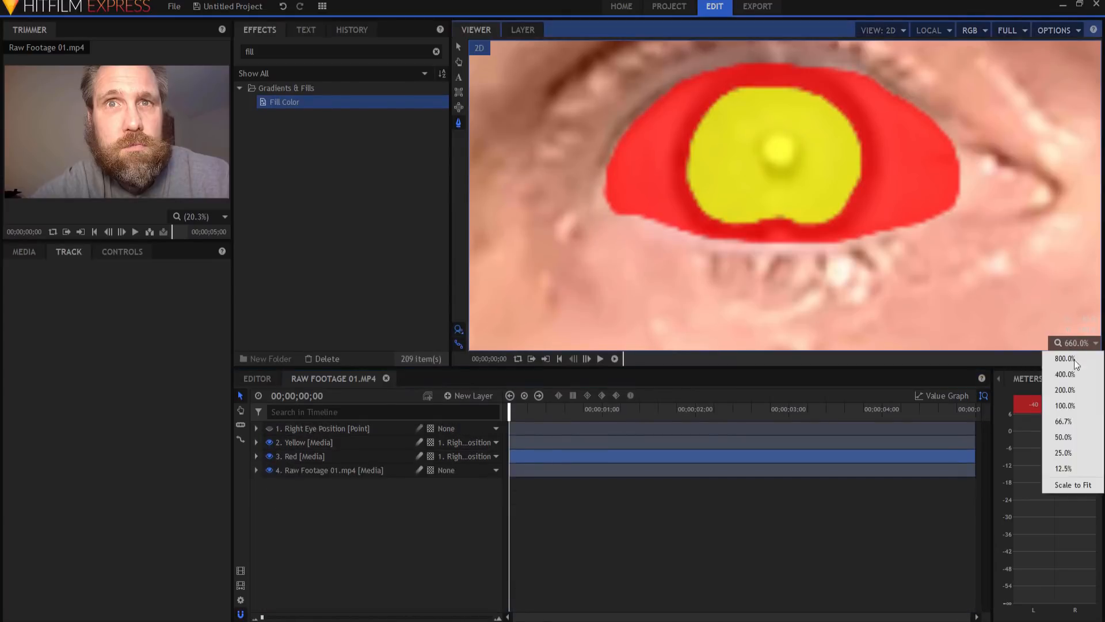
Set the viewer to Scale to Fit and adjust the Yellow and Red layers.
{"action": "left_click", "coordinate": [1072, 484]}
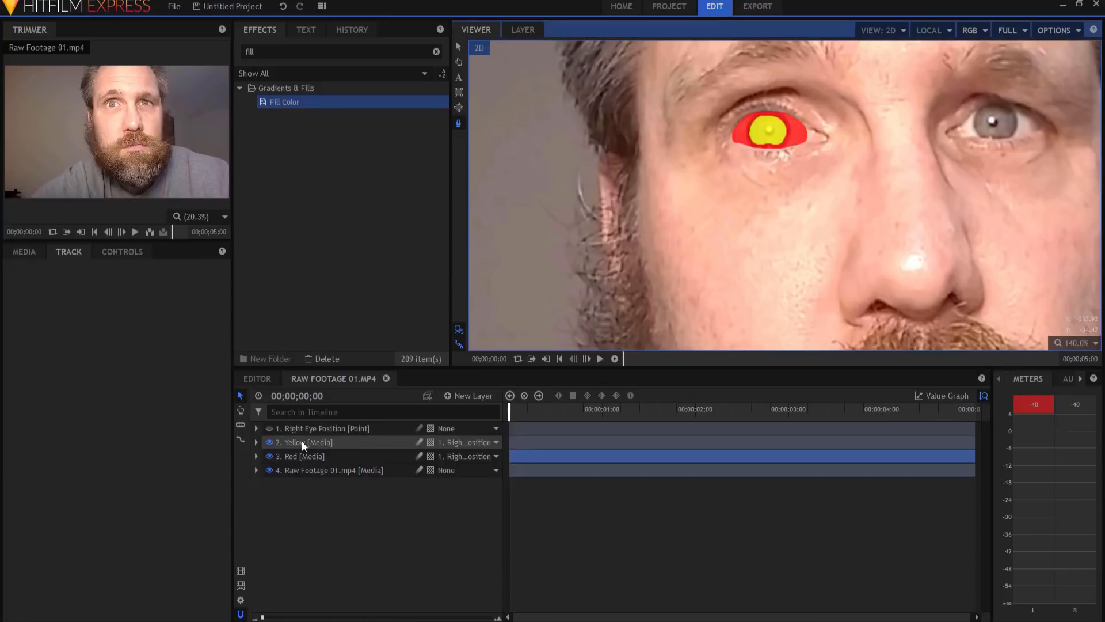
{"action": "right_click", "coordinate": [302, 442]}
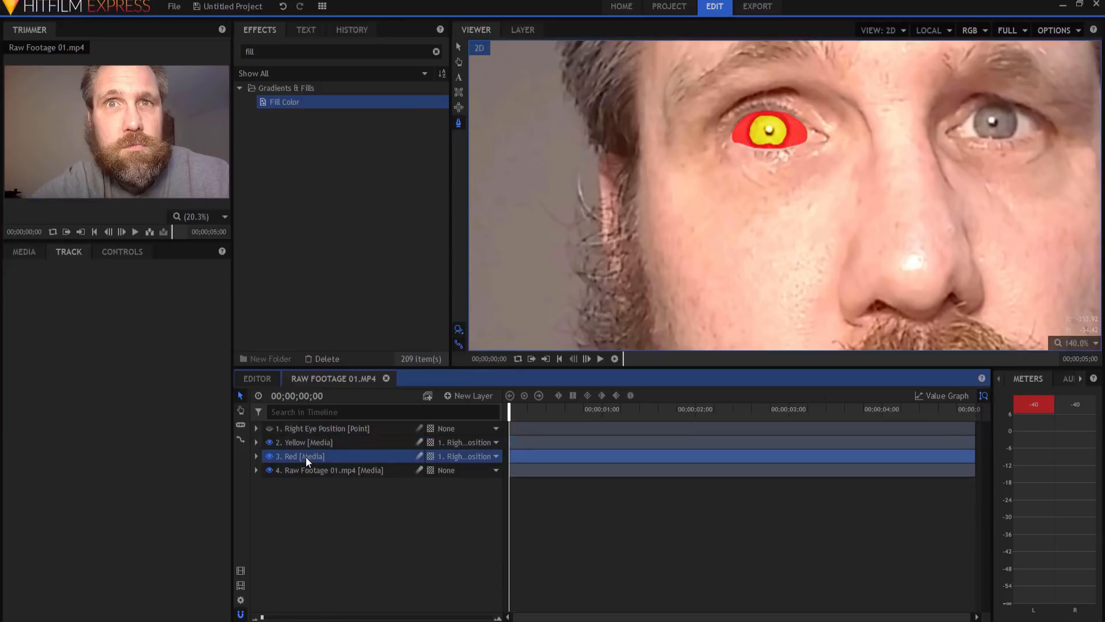
{"action": "right_click", "coordinate": [307, 456]}
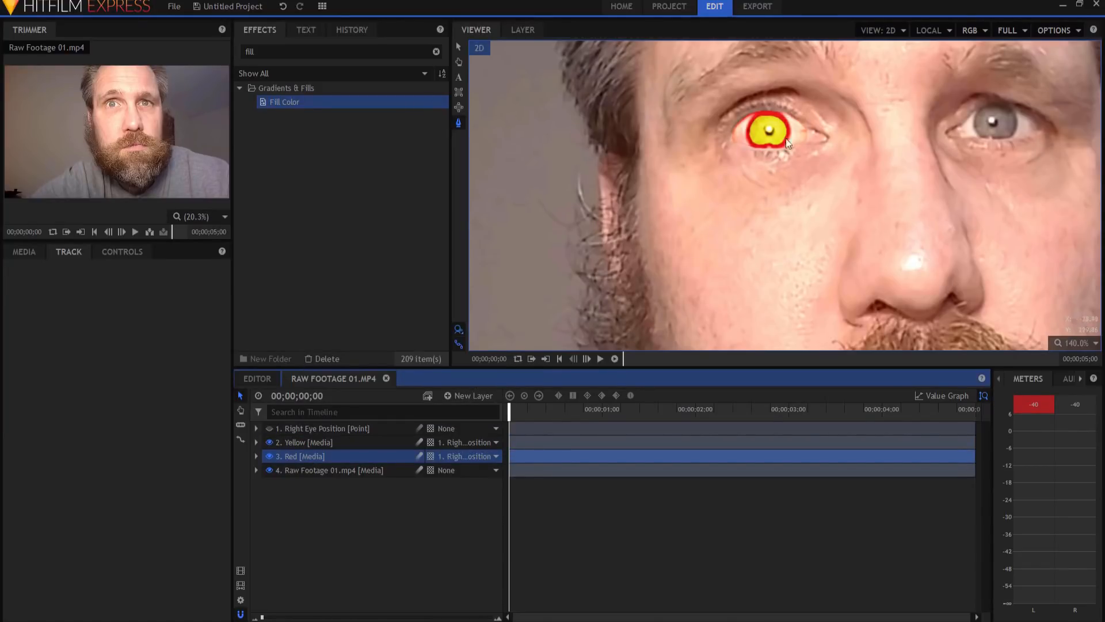
{"action": "mouse_move", "coordinate": [766, 128]}
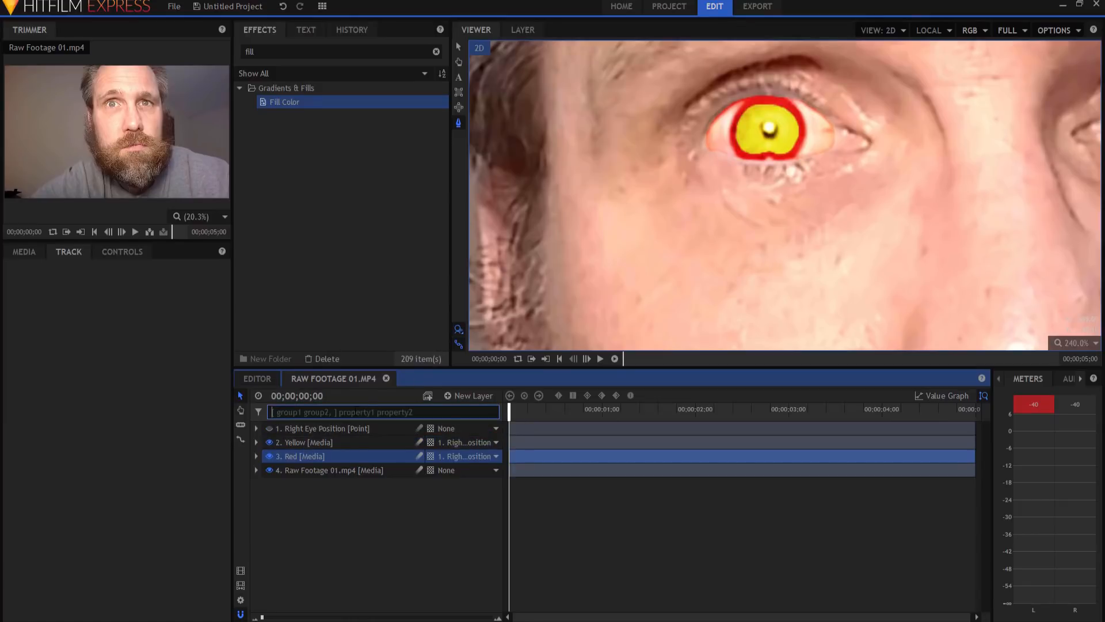
Search the timeline for 'feather' and give every Yellow and Red layer mask an 11 px feather.
{"action": "type", "text": "feast"}
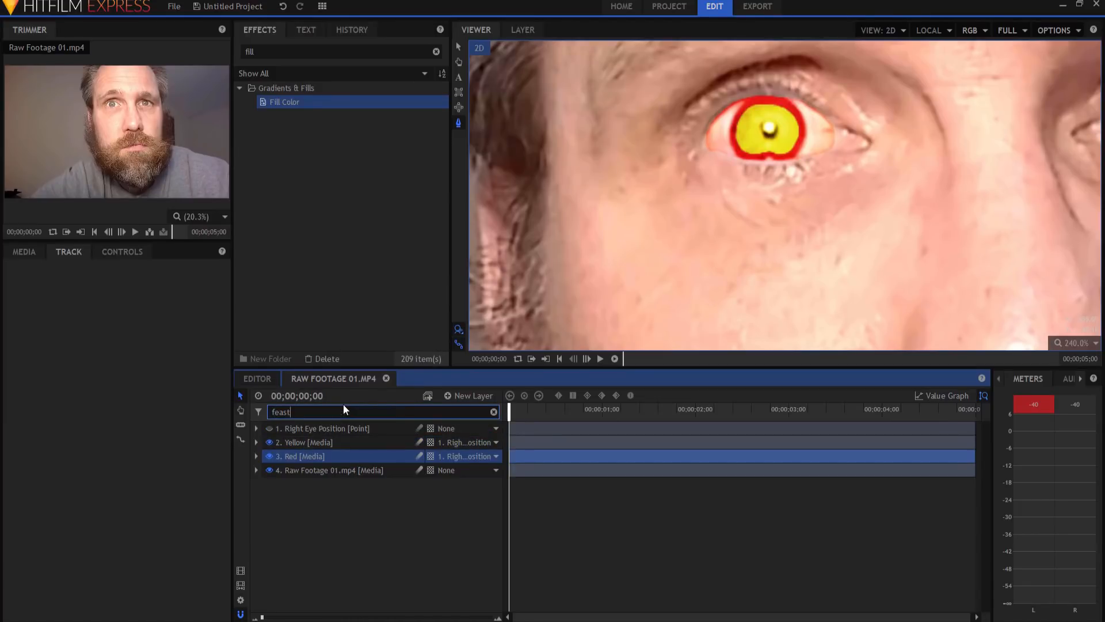
{"action": "type", "text": "her"}
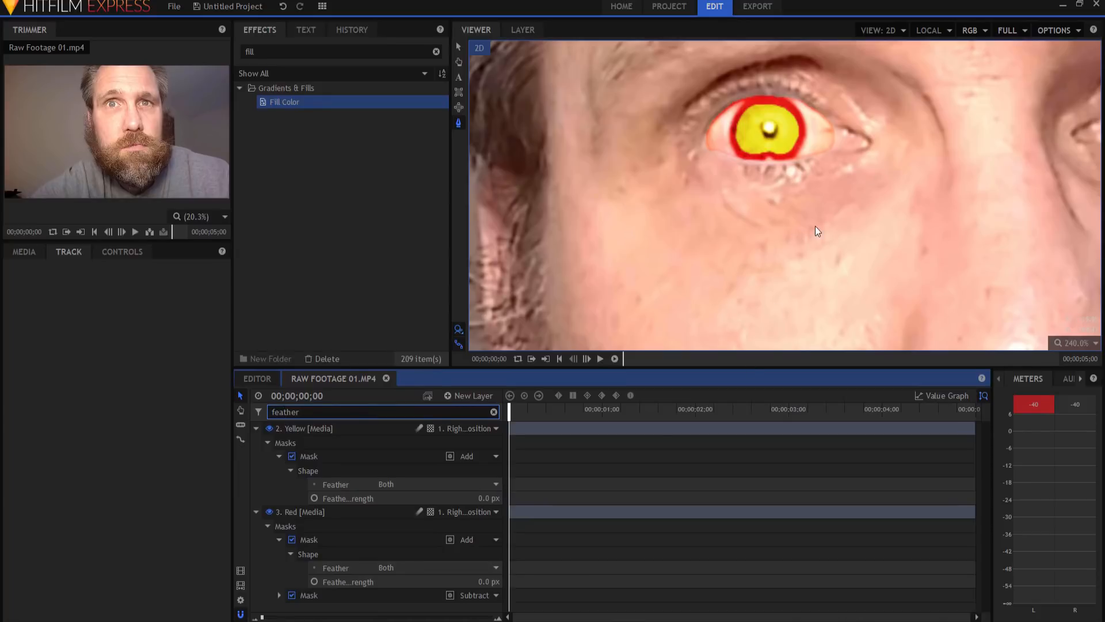
{"action": "mouse_move", "coordinate": [772, 252]}
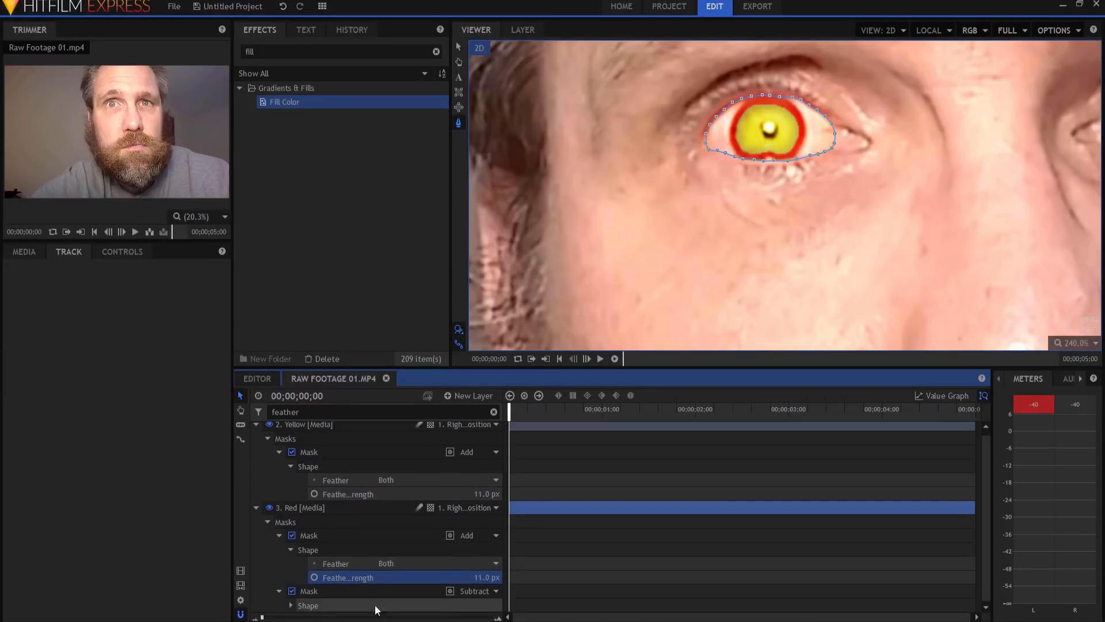
{"action": "scroll", "scroll_direction": "down", "scroll_amount": 3}
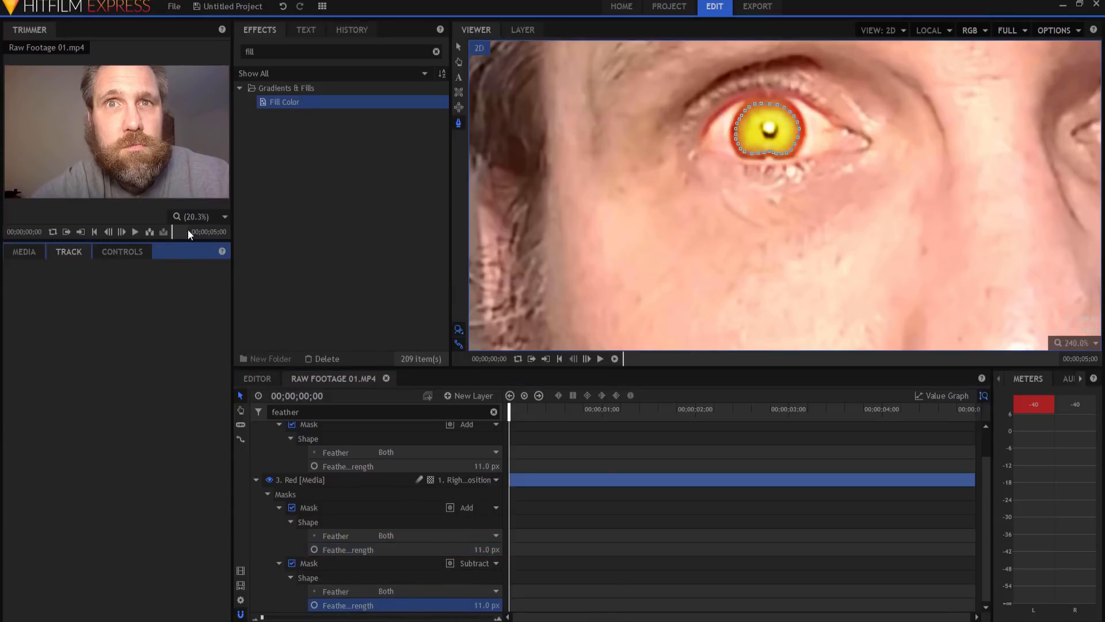
Show the Red layer's two masks and Fill Color effect in the Controls panel.
{"action": "left_click", "coordinate": [122, 251]}
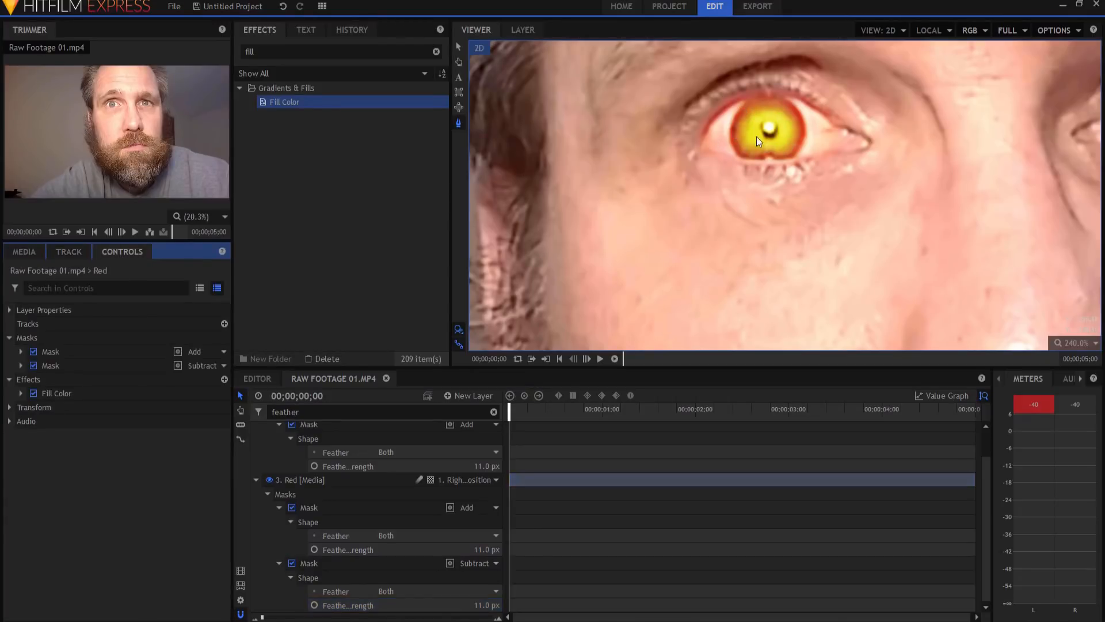
{"action": "mouse_move", "coordinate": [735, 153]}
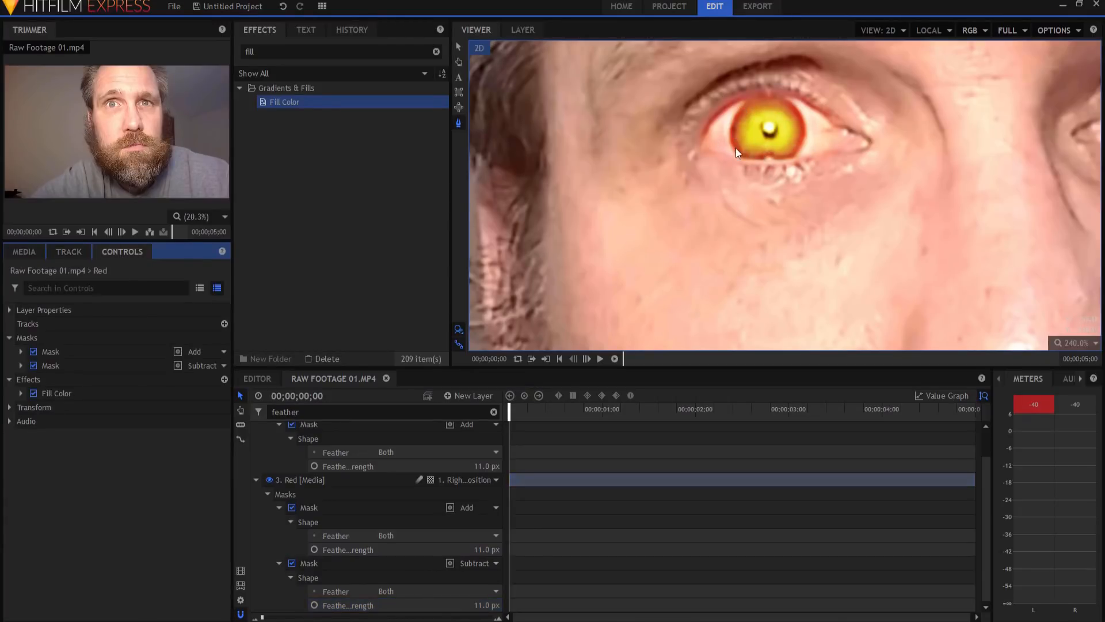
{"action": "mouse_move", "coordinate": [722, 134]}
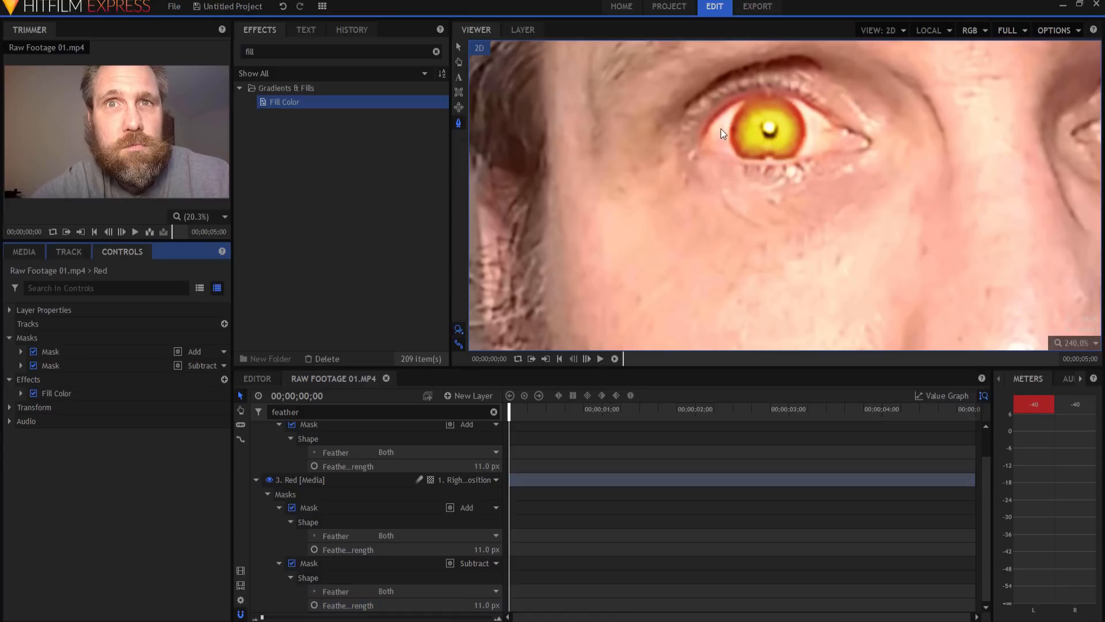
{"action": "mouse_move", "coordinate": [715, 154]}
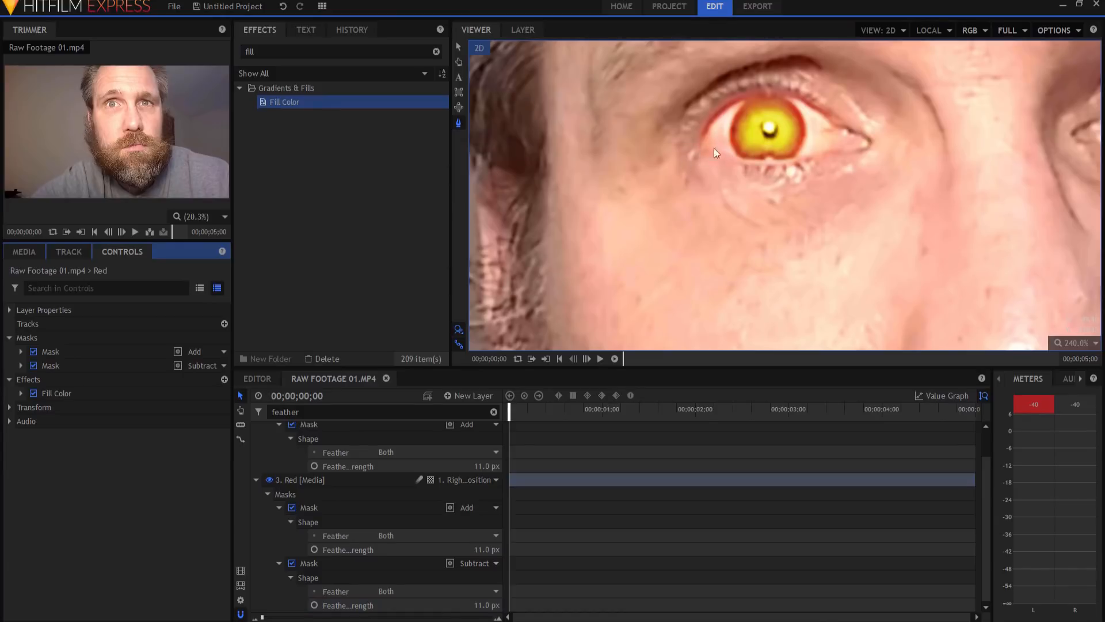
{"action": "mouse_move", "coordinate": [755, 156]}
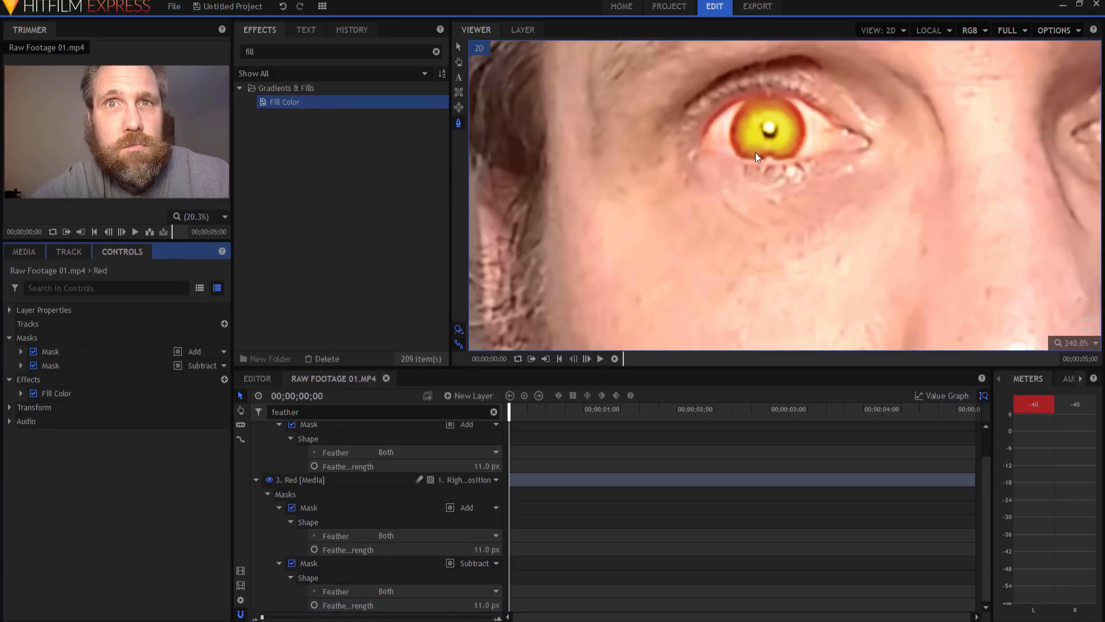